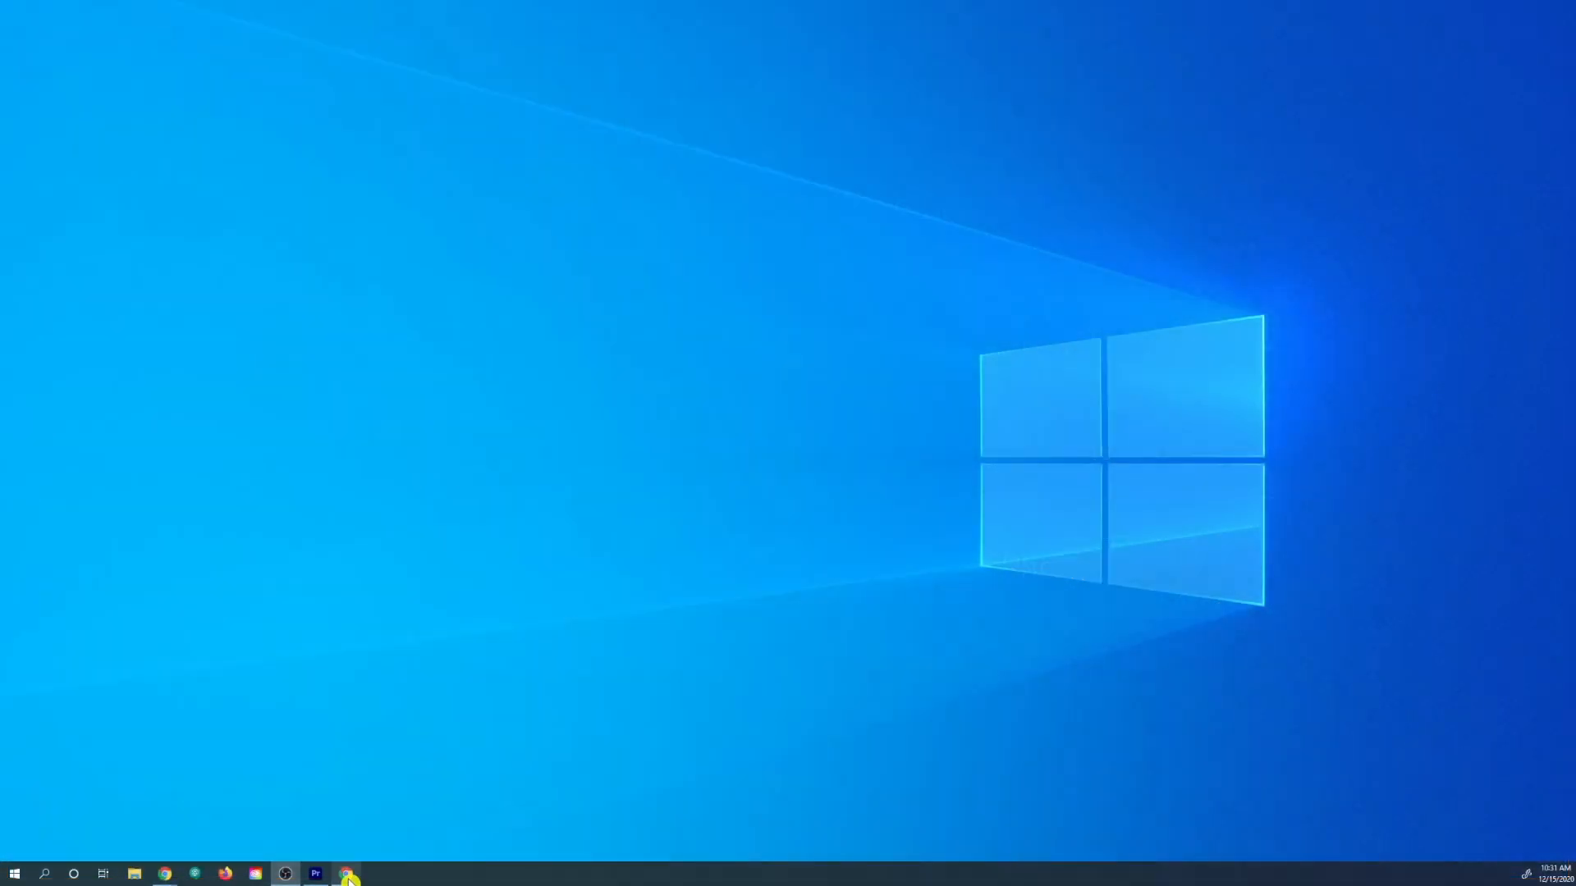
# Step: Go to itsupport.edmonds.edu to load the Edmonds College IT Help Center home page
pyautogui.write('itsuppor')
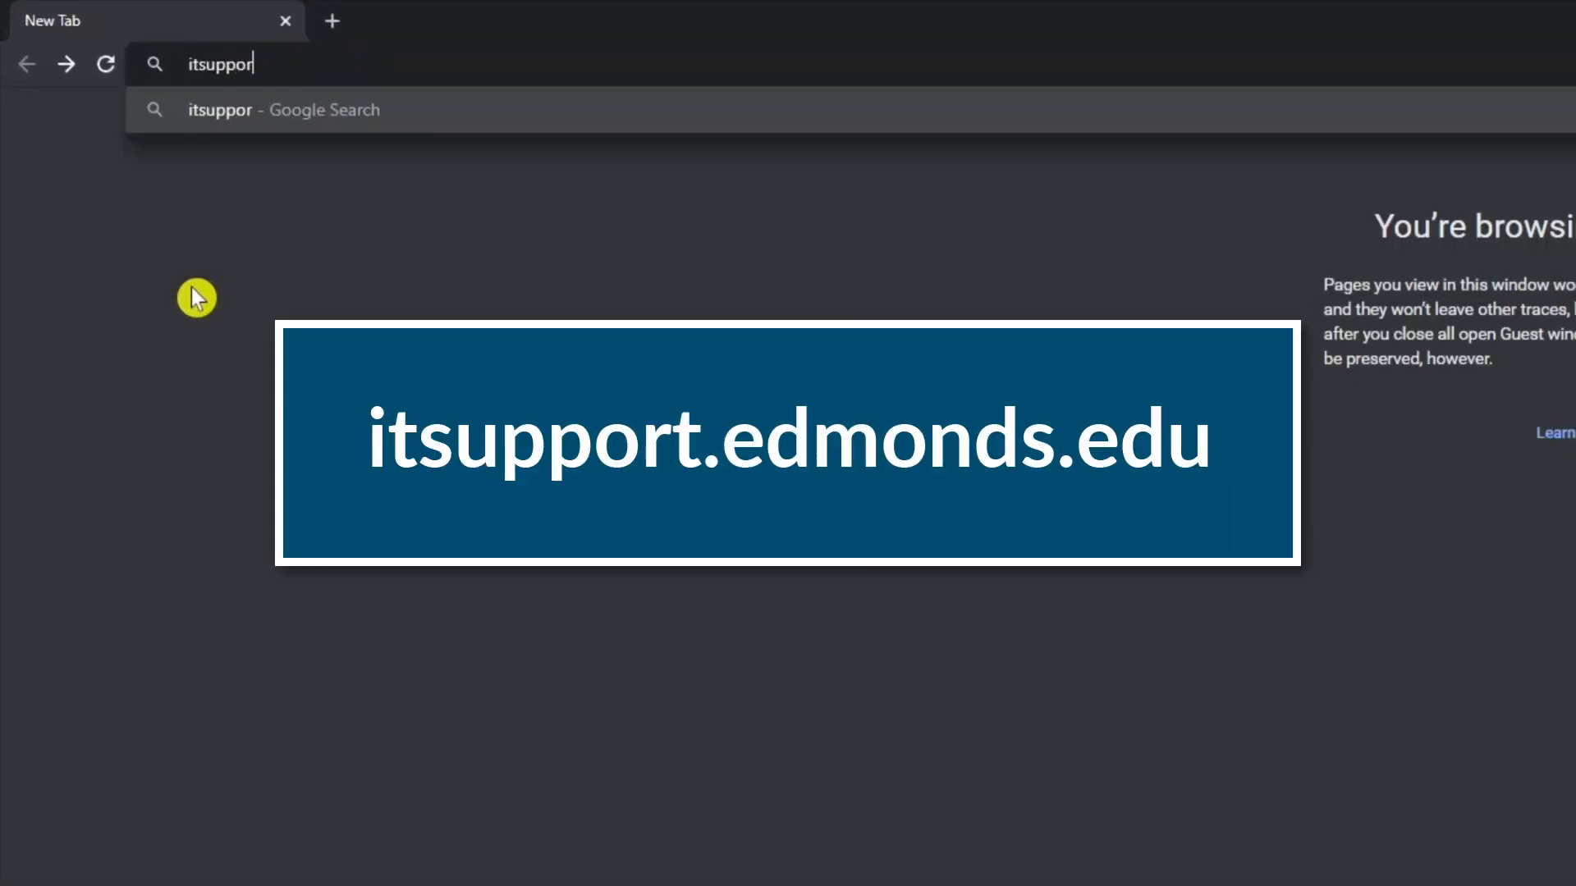
pyautogui.write('t.edmonds.edu')
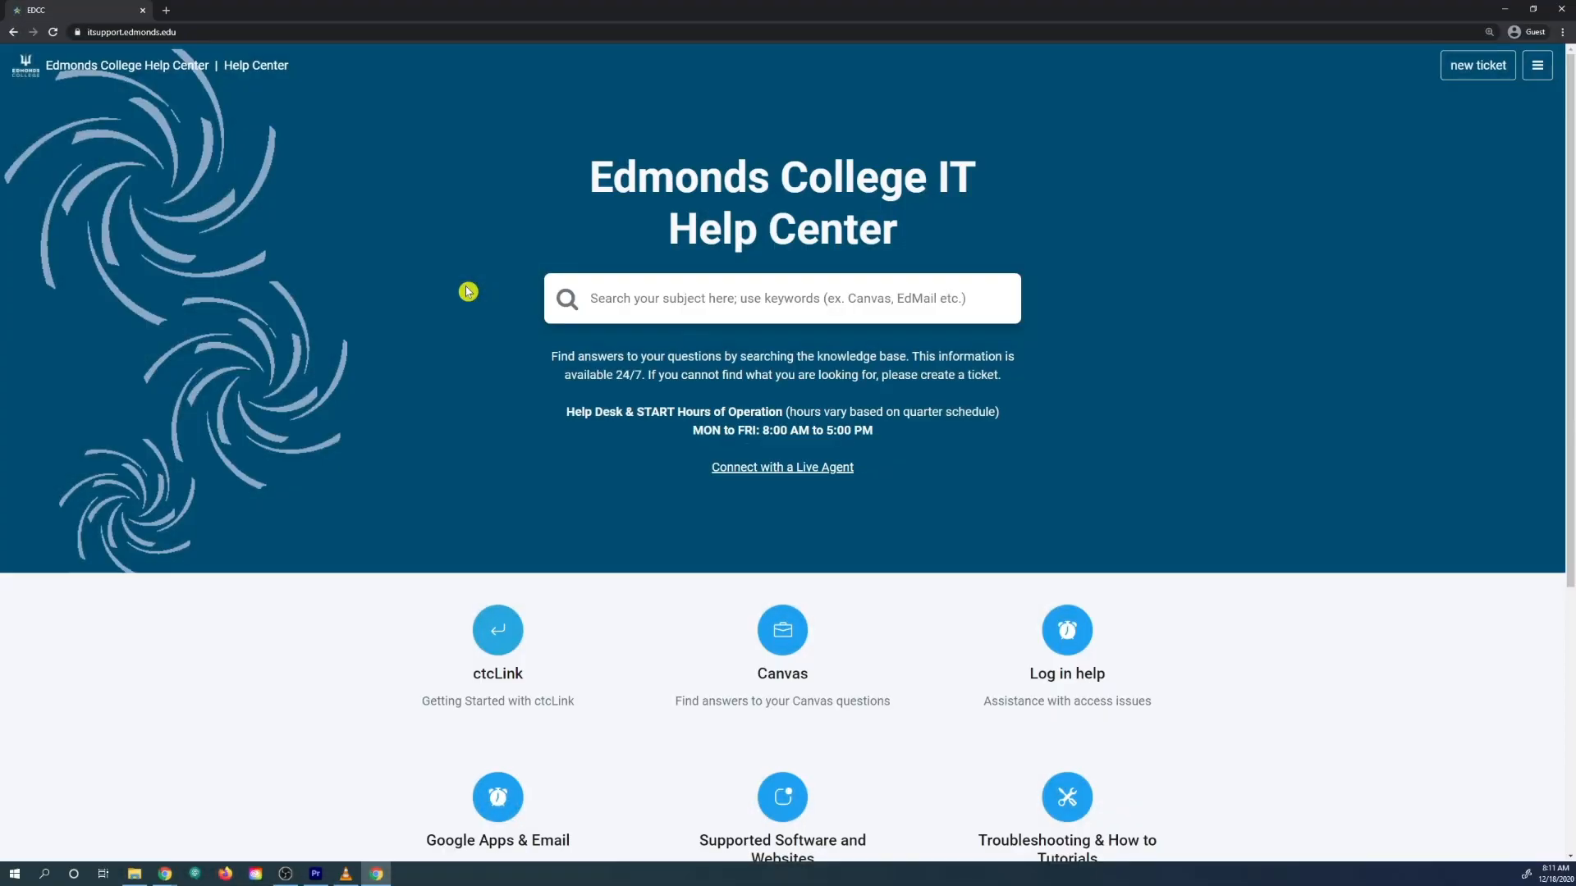
pyautogui.press('ctrl+plus')
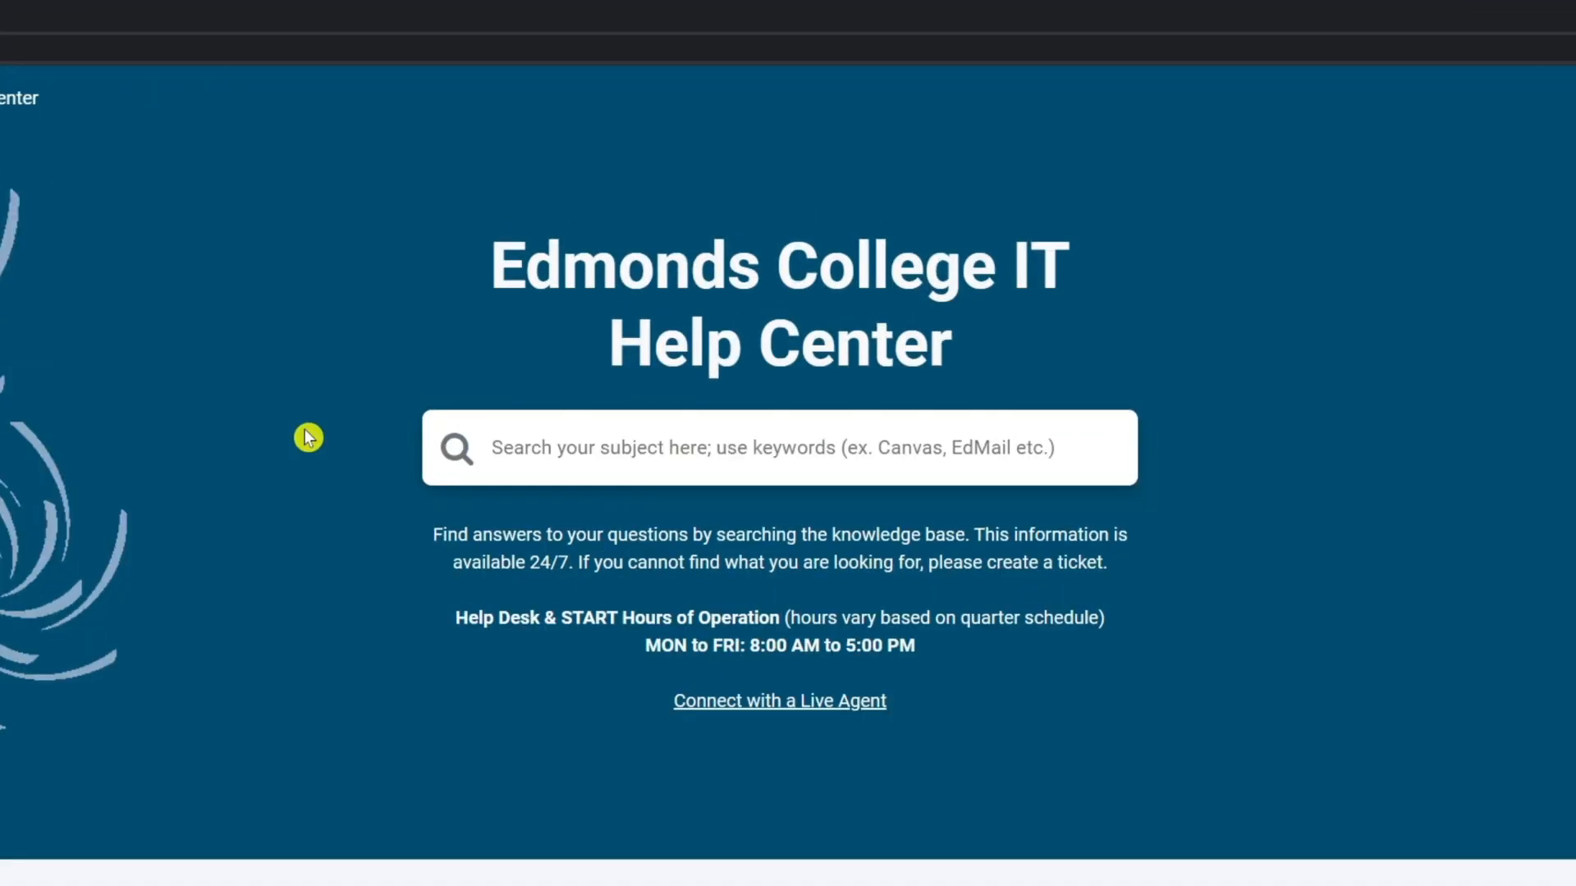
pyautogui.write('Canv')
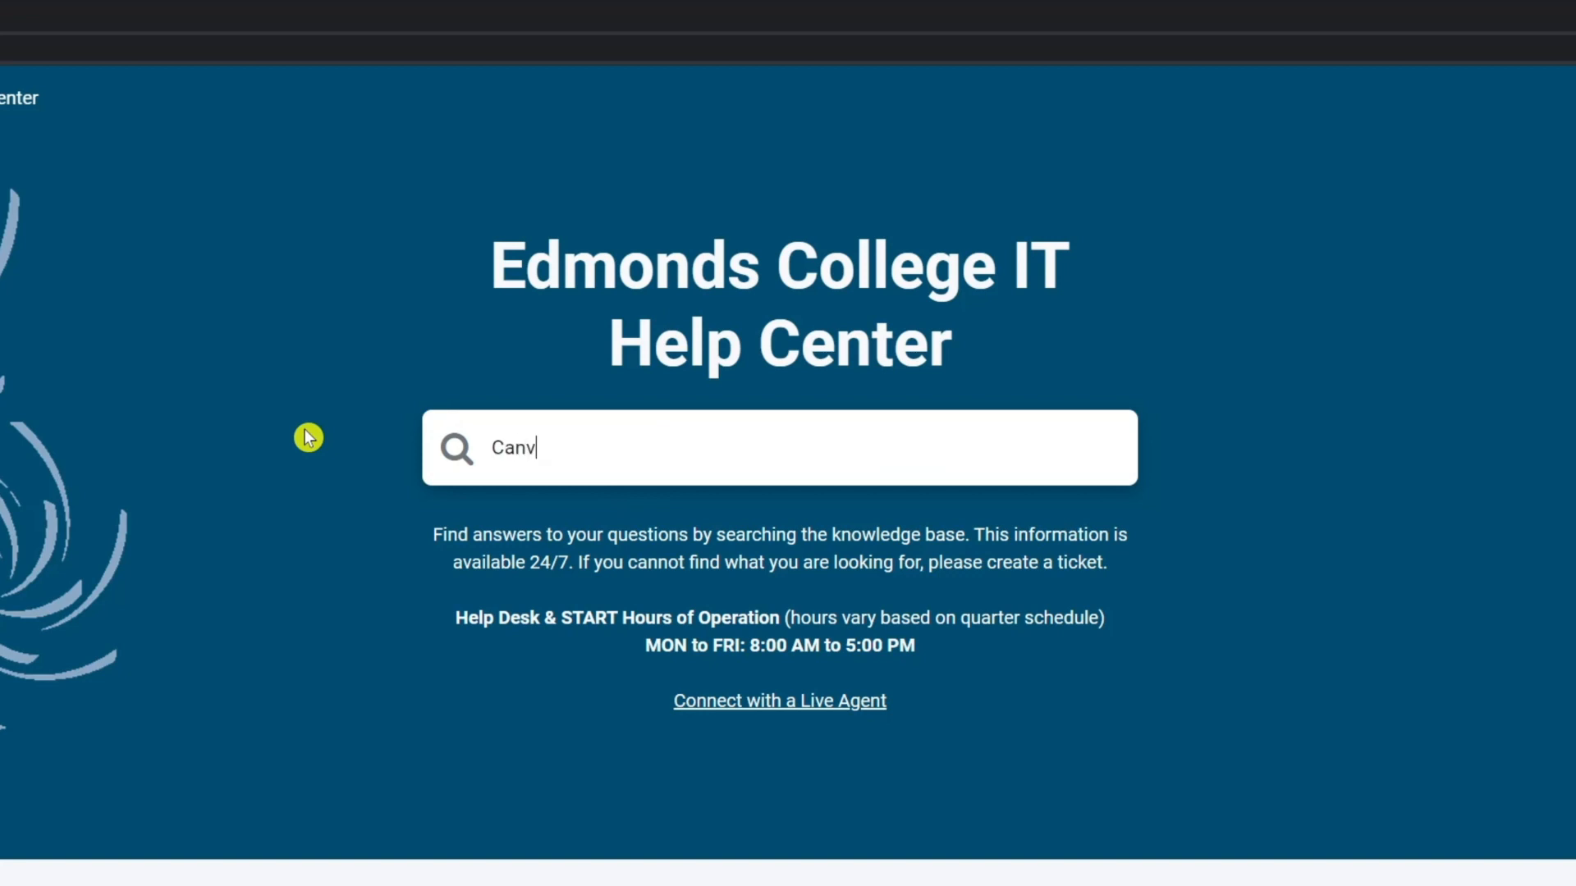
pyautogui.write('as')
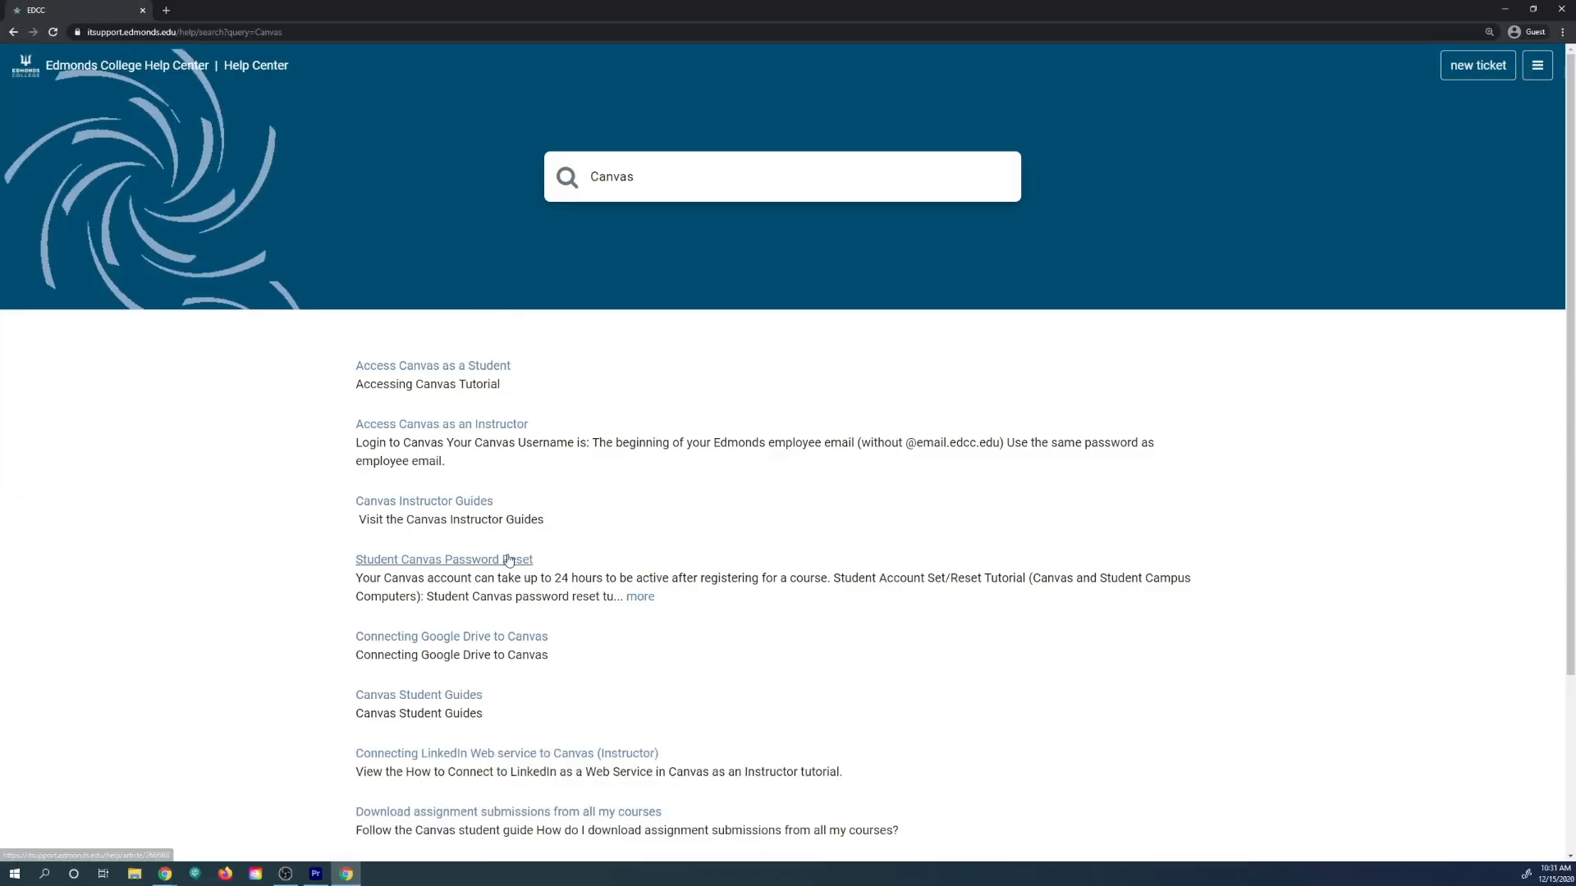
pyautogui.click(443, 558)
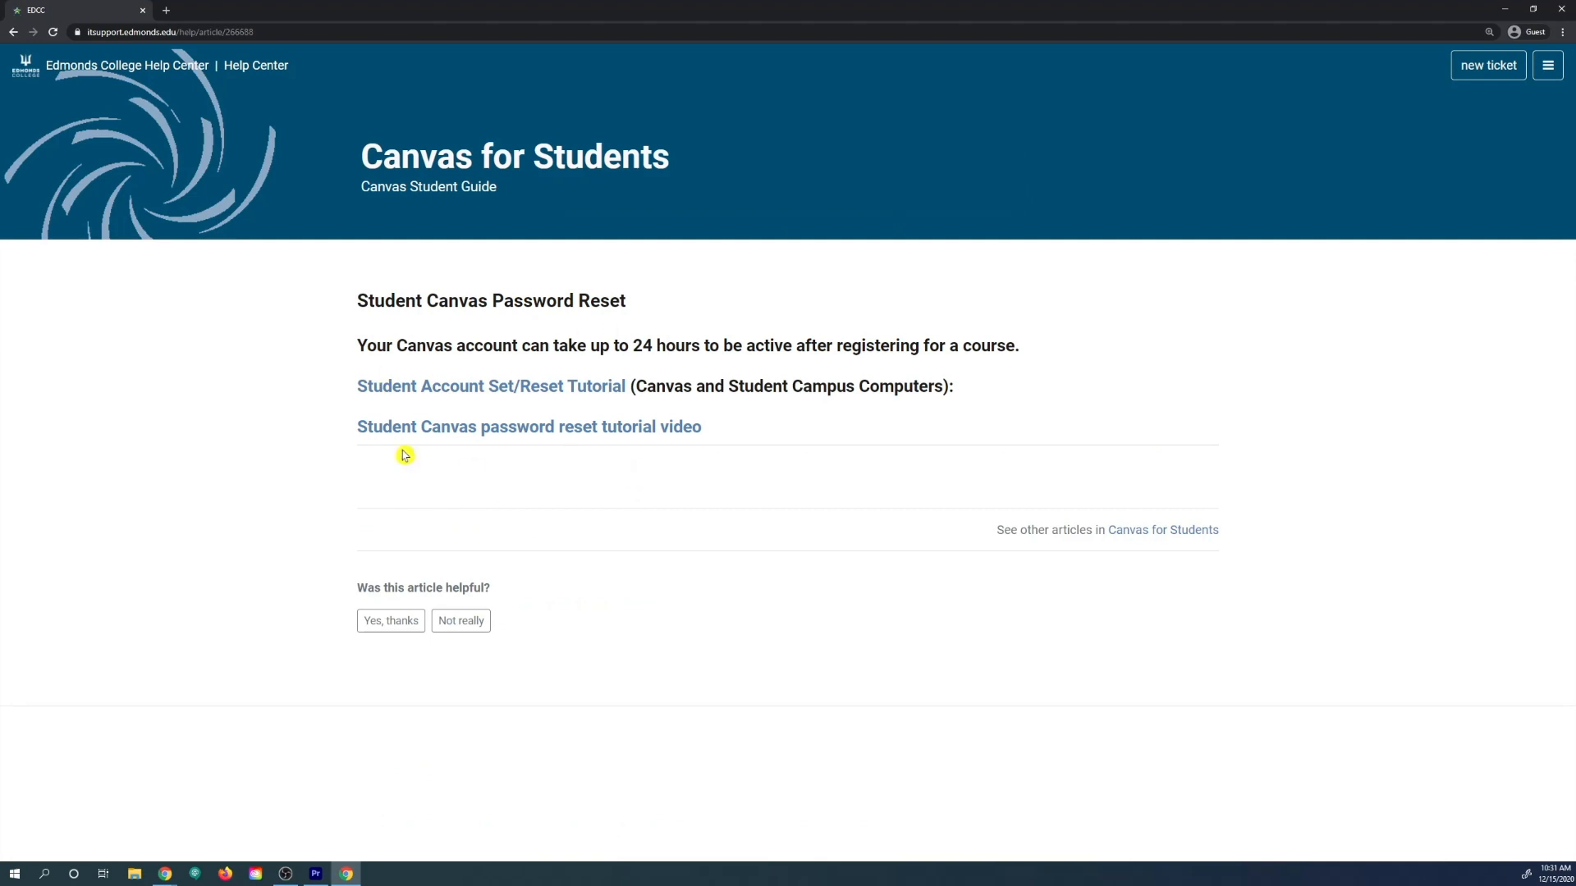
pyautogui.click(126, 66)
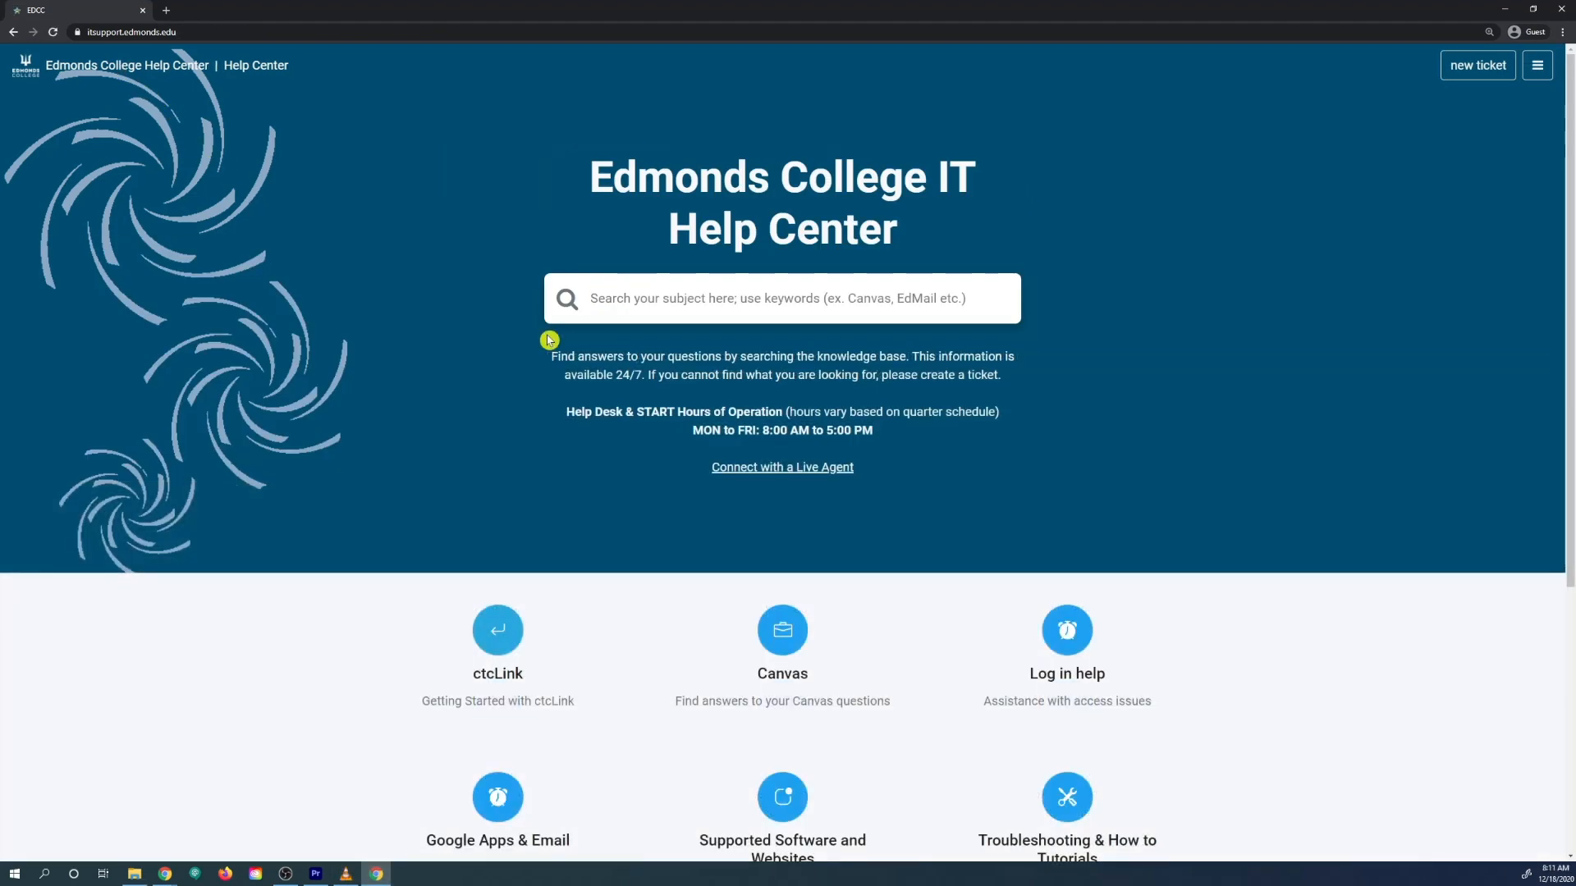
pyautogui.scroll(-3)
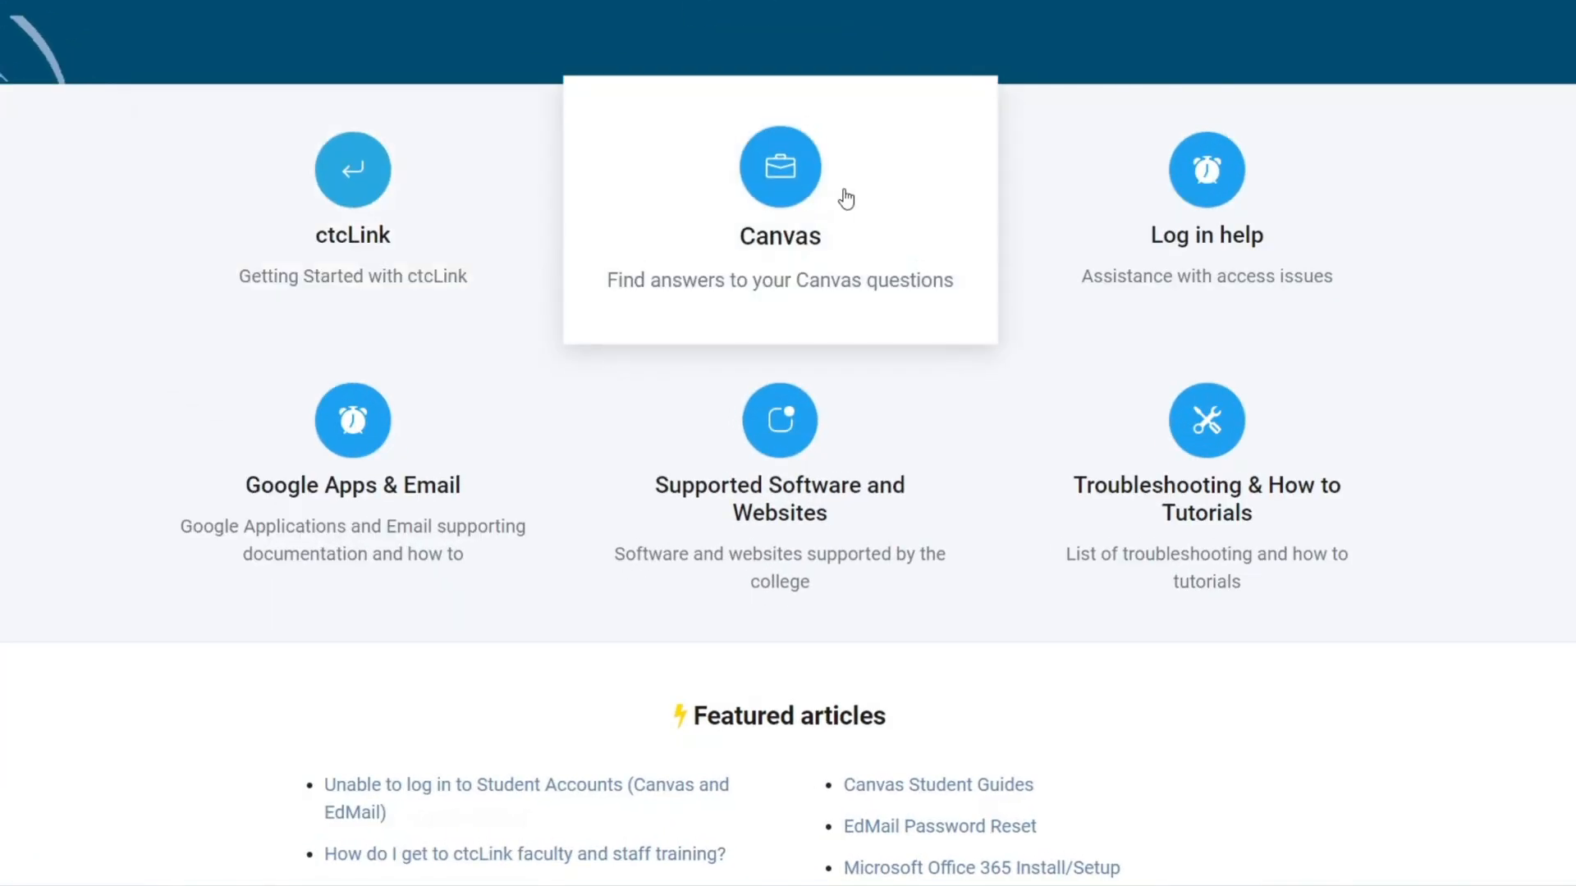
pyautogui.scroll(-3)
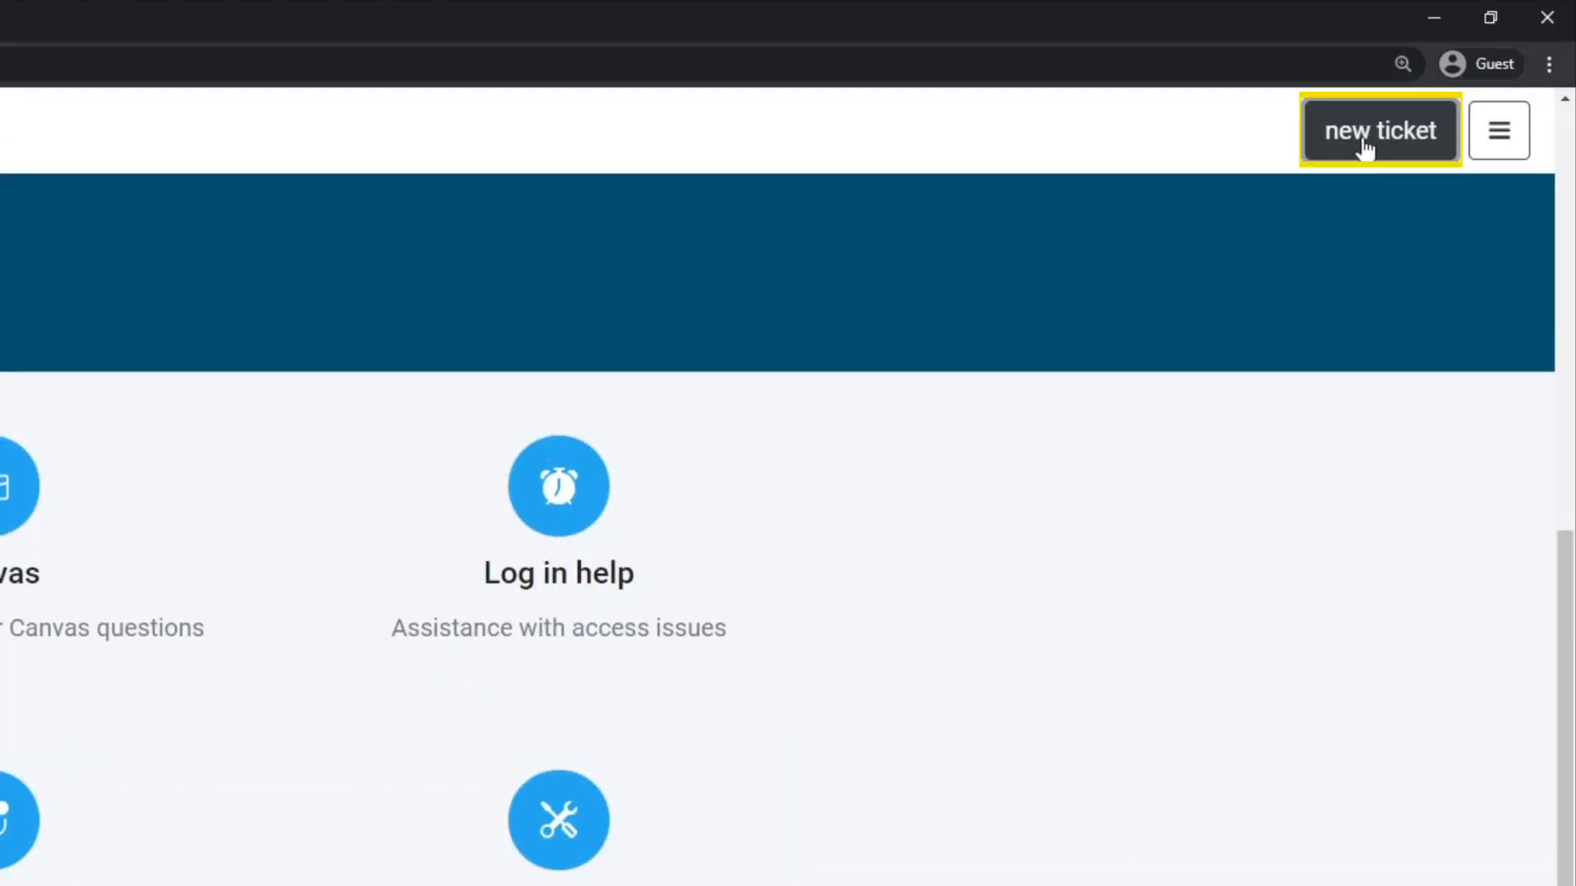
# Step: Begin a new ticket with last name Villanueva, contact role Student and phone number starting 206
pyautogui.click(1379, 131)
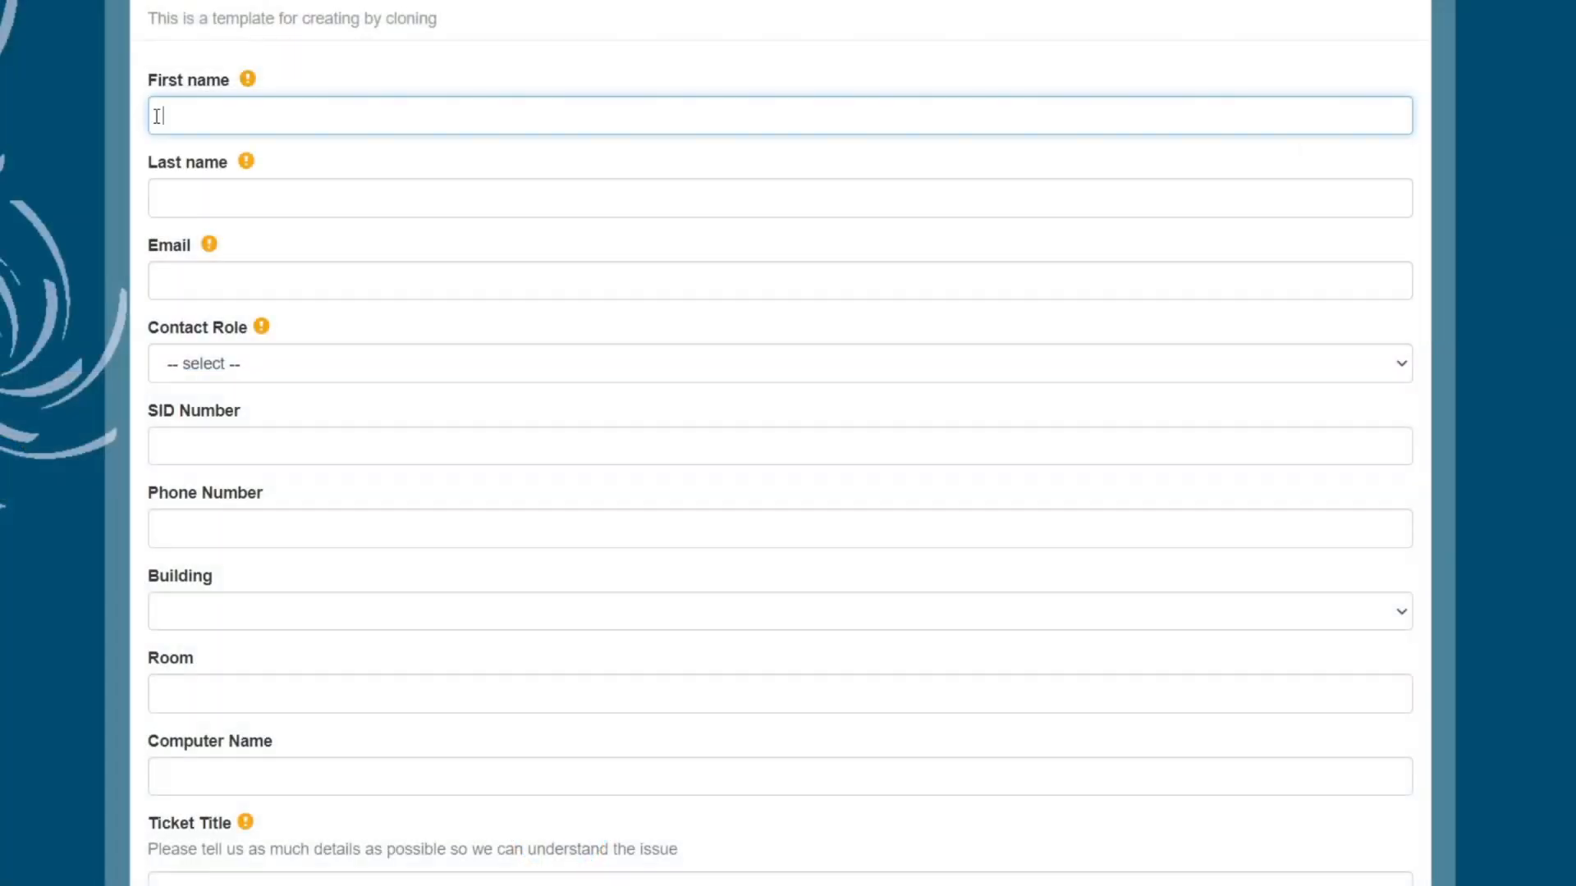
pyautogui.write('Villanueva')
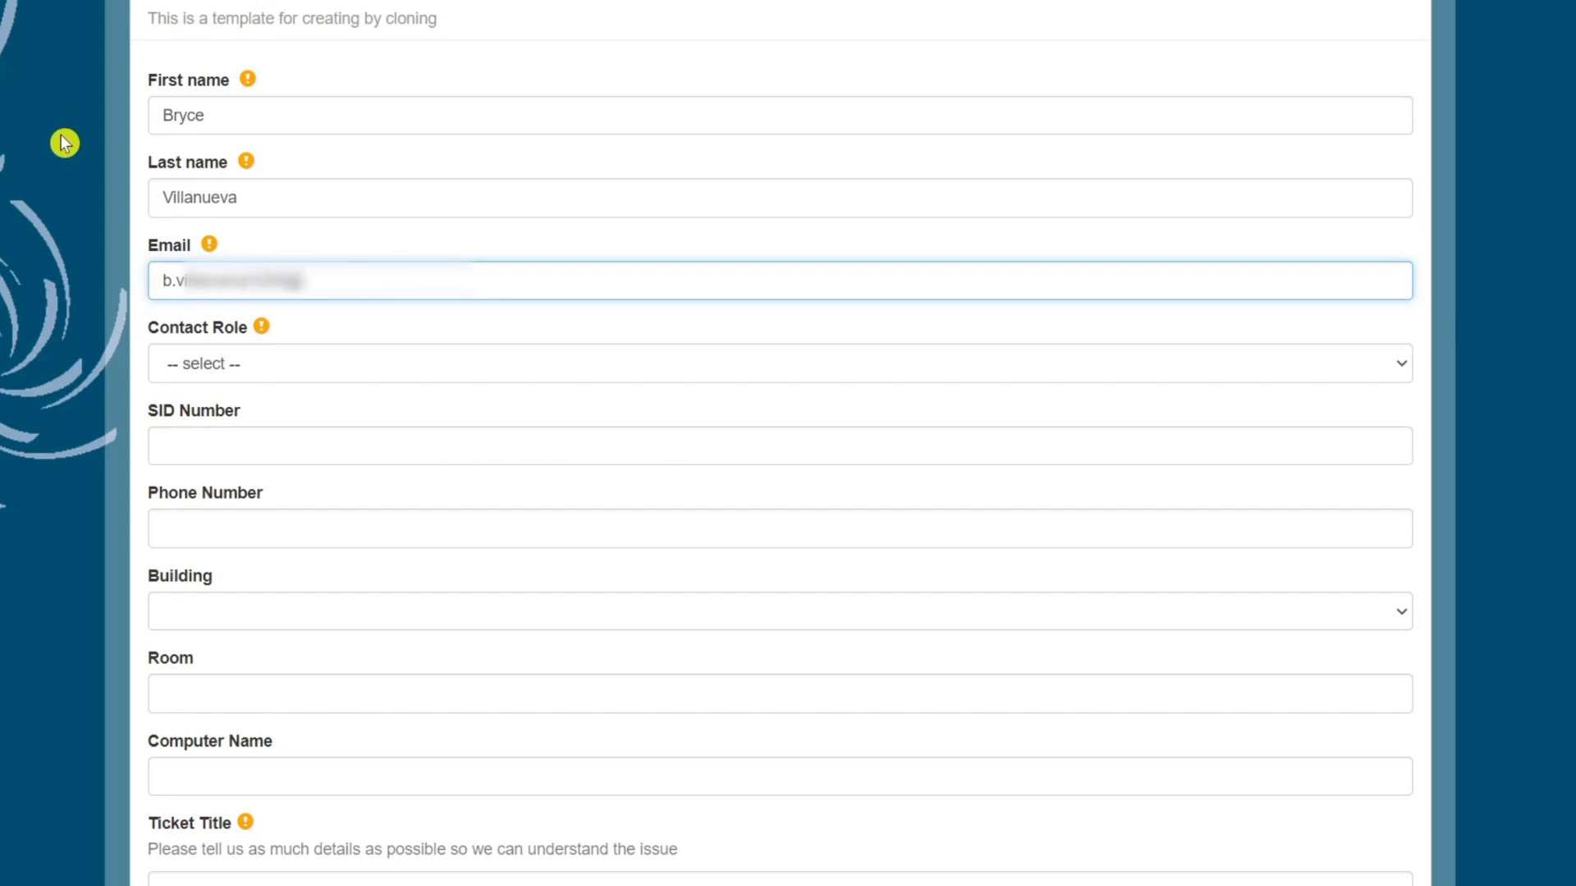
pyautogui.click(778, 363)
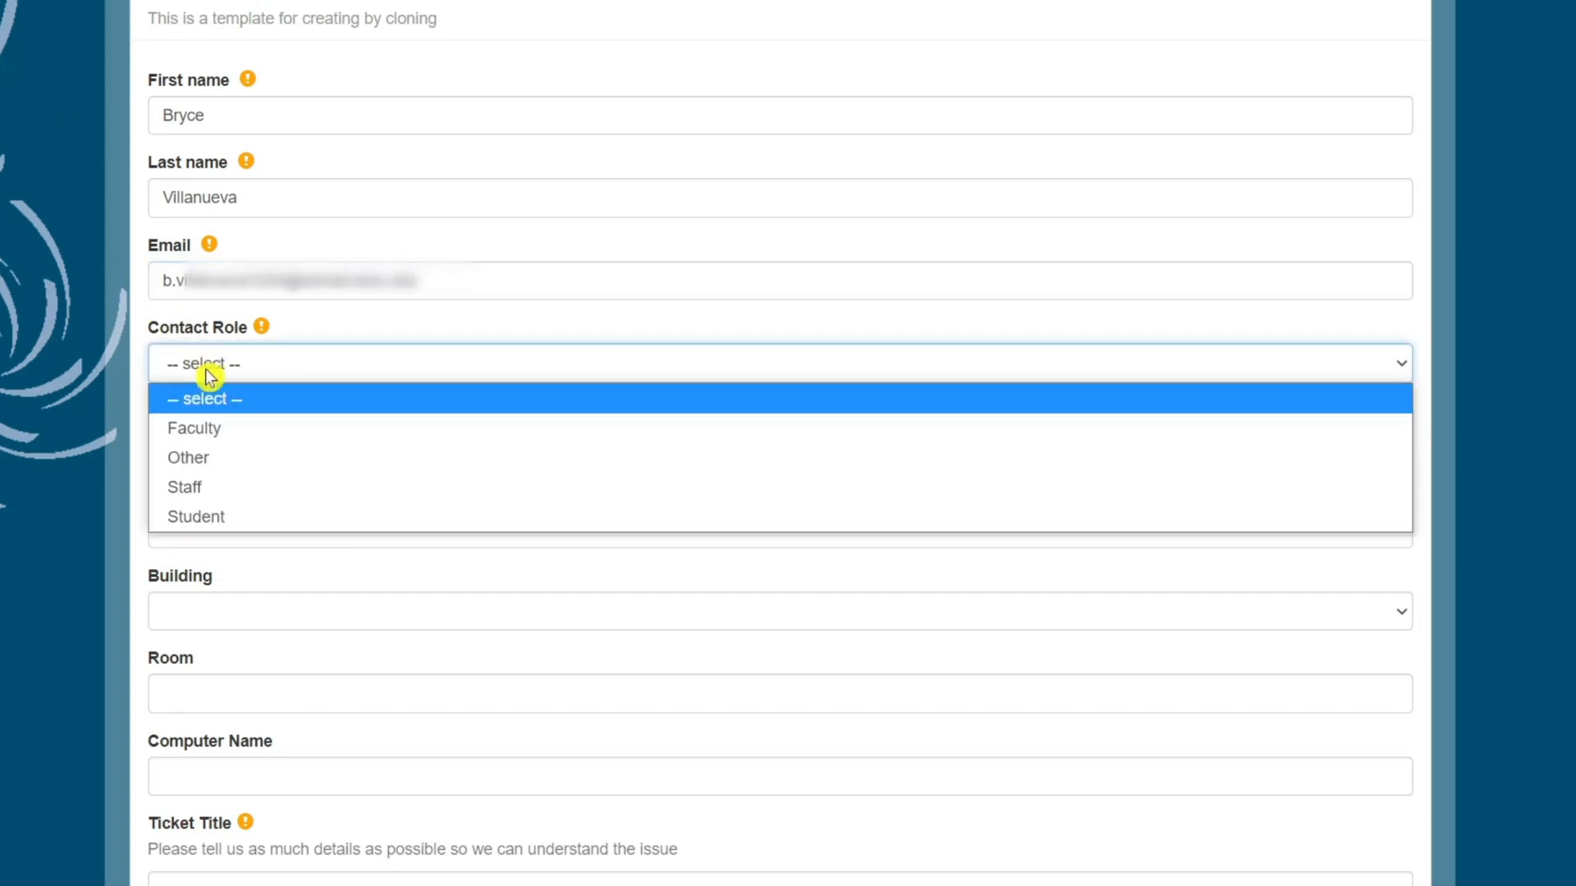
pyautogui.click(195, 516)
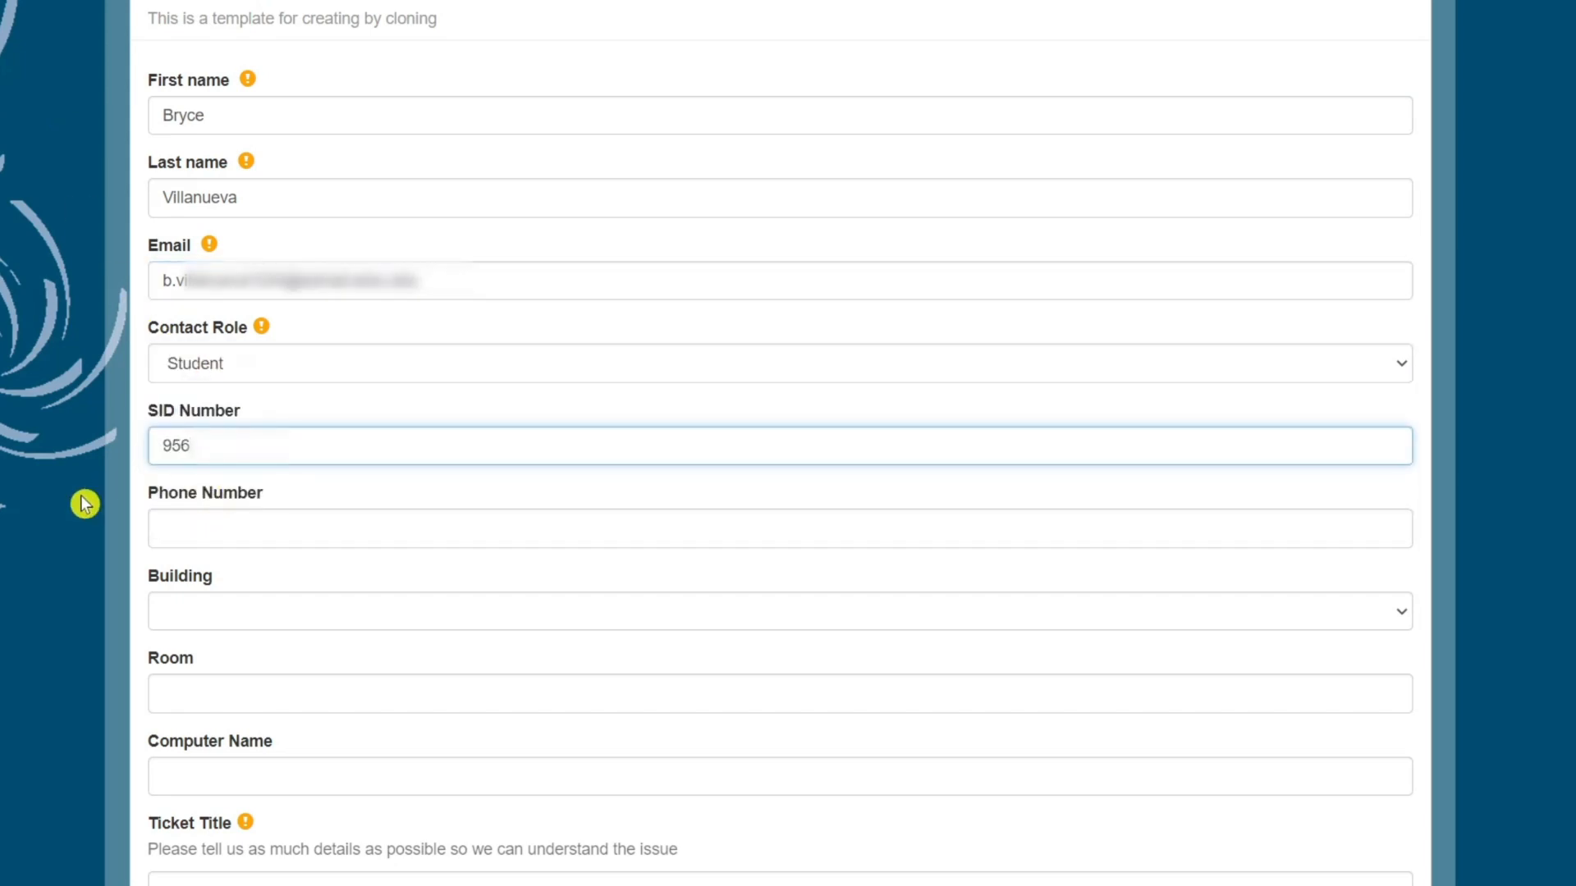
pyautogui.click(778, 527)
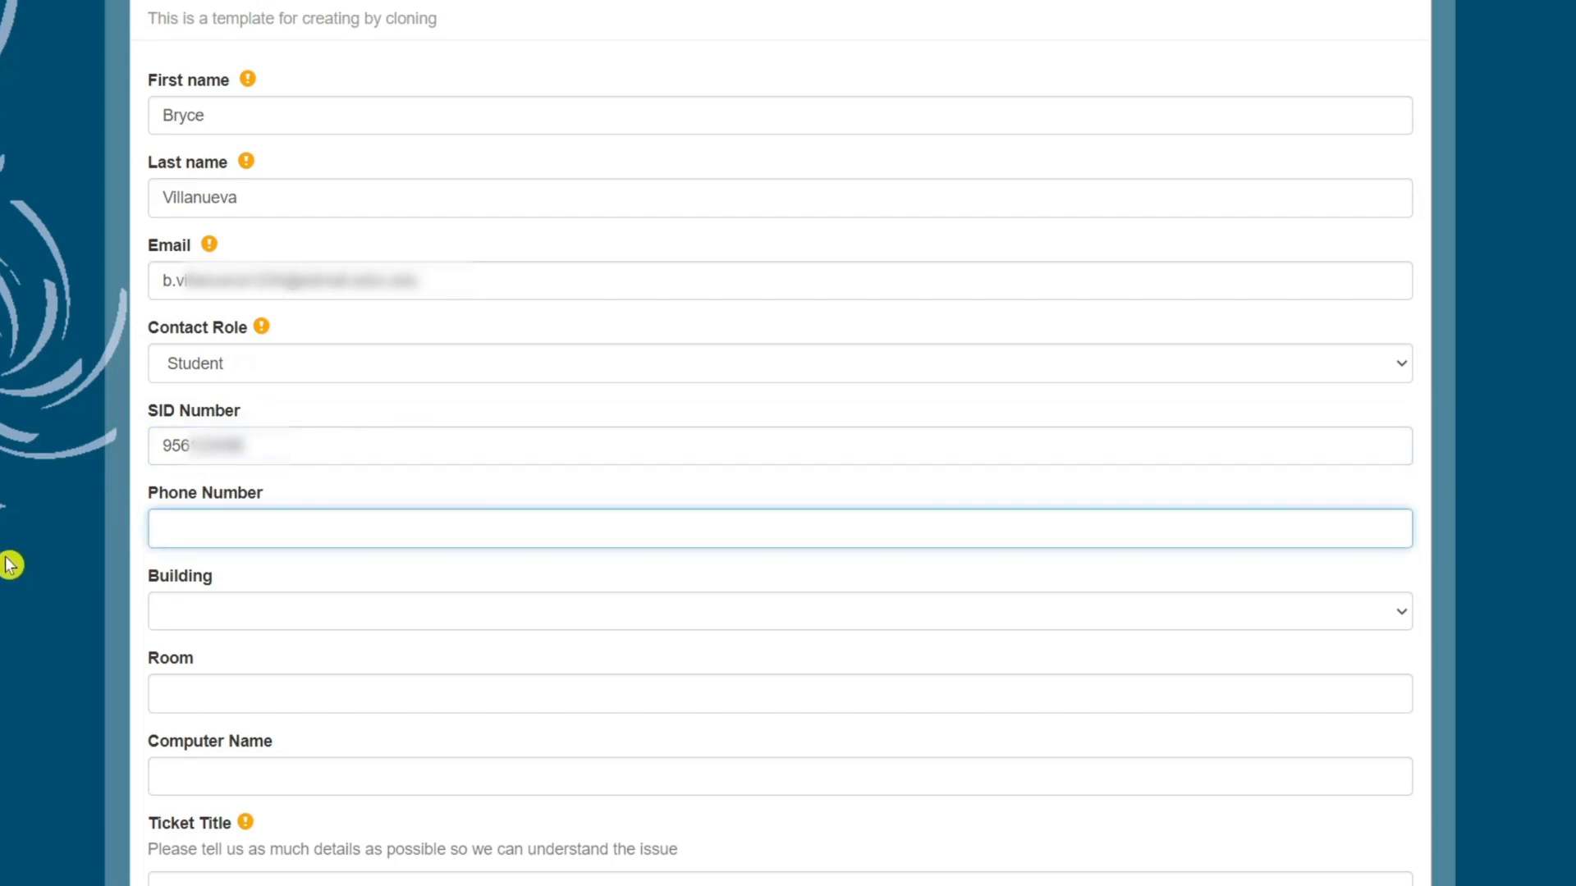
pyautogui.write('206')
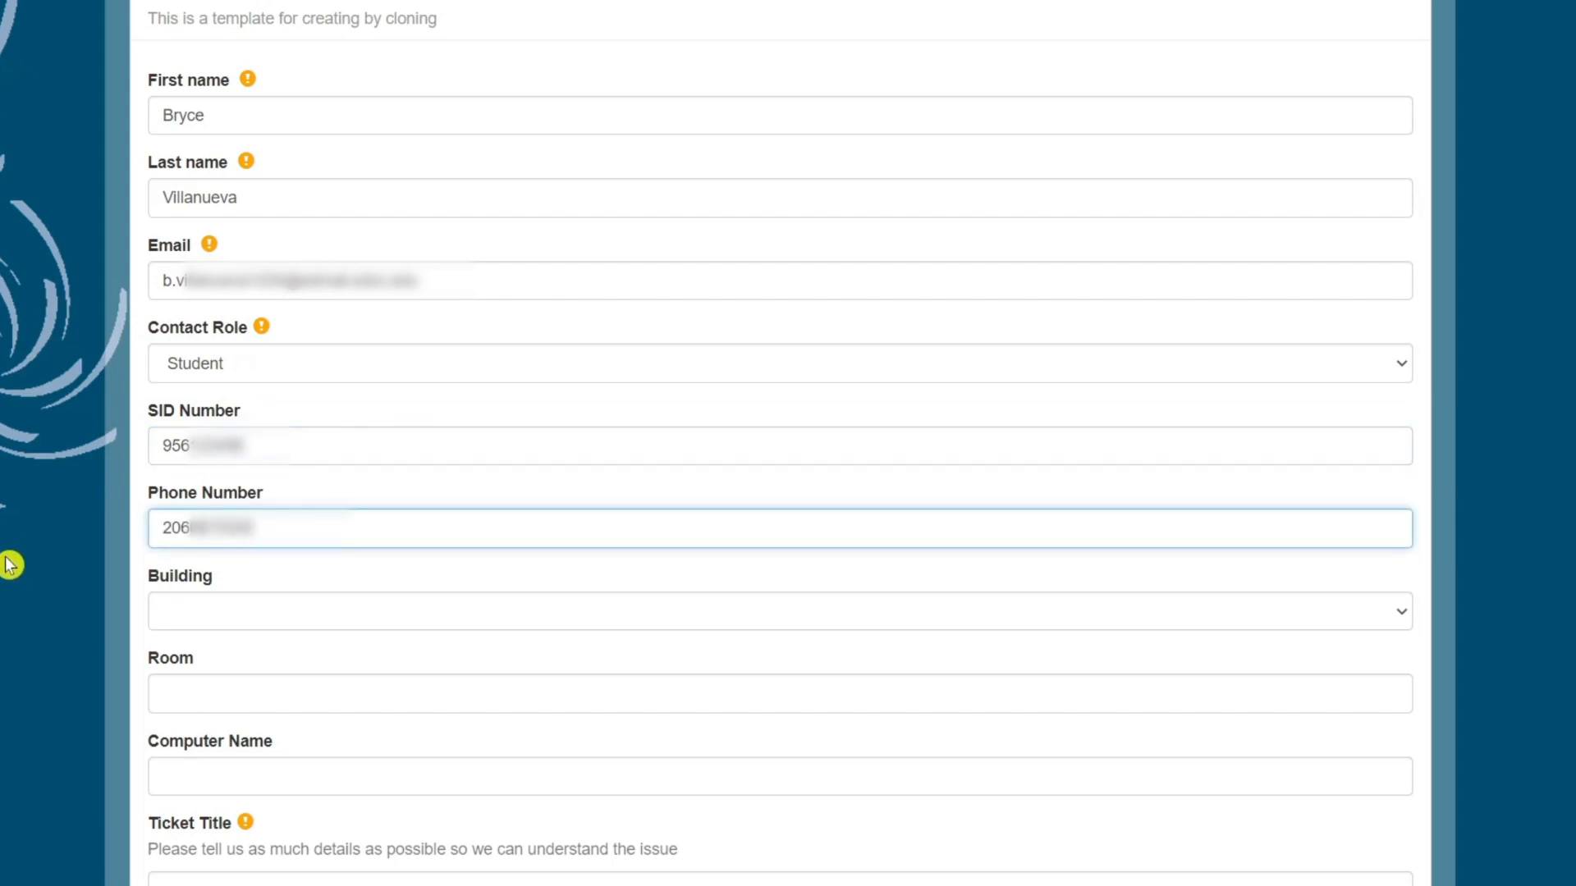
pyautogui.scroll(-3)
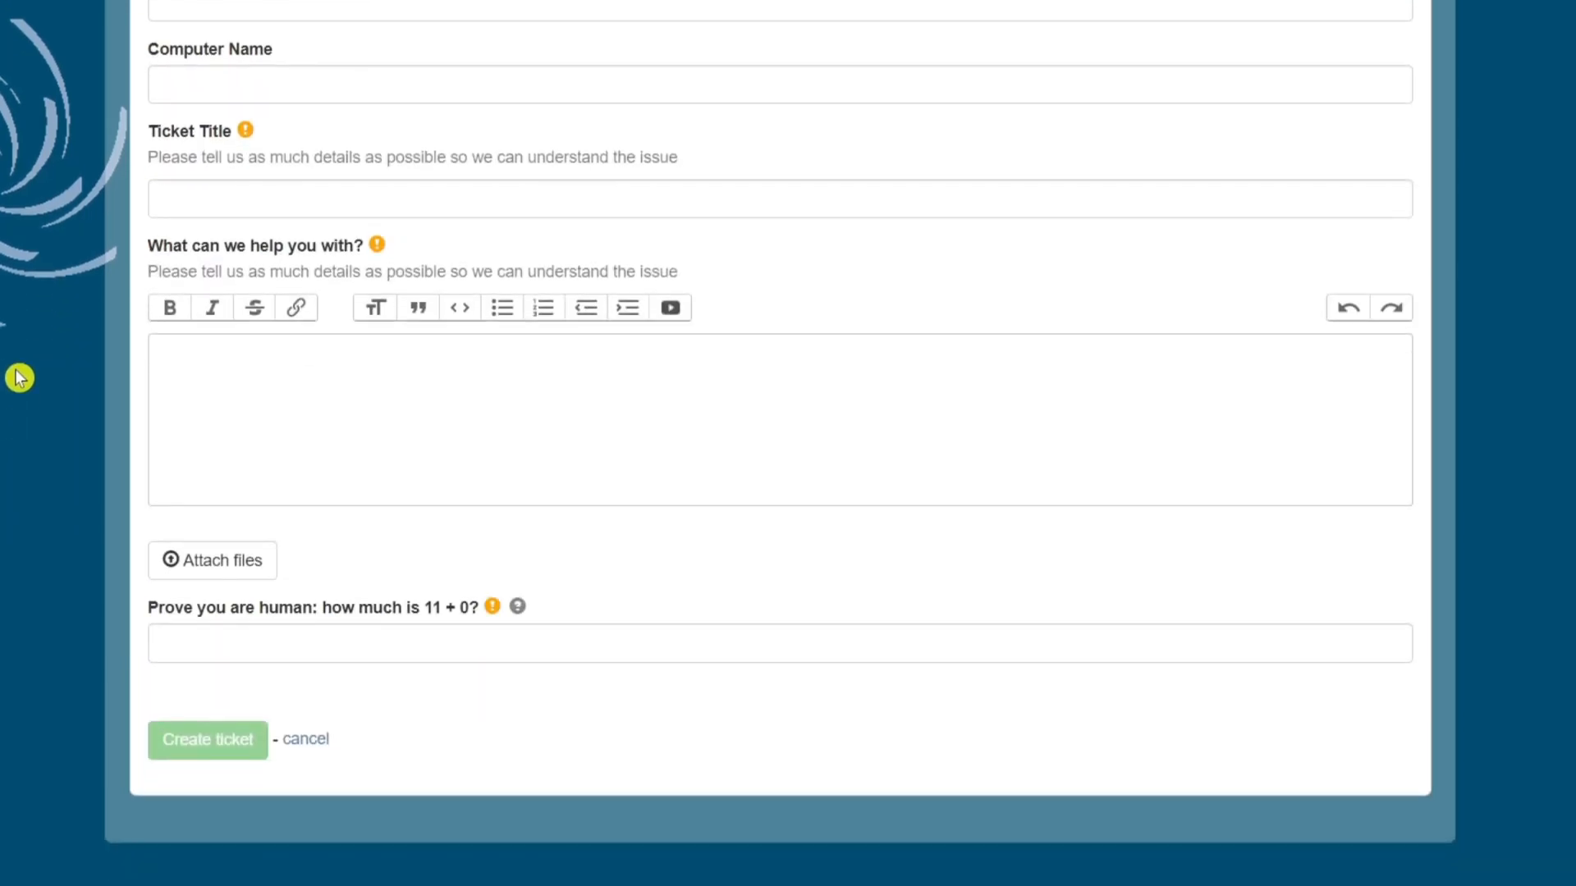
# Step: Title the ticket 'How to download and share a file in Windows', describe the file-sharing issue, and reveal attachment slots
pyautogui.click(778, 198)
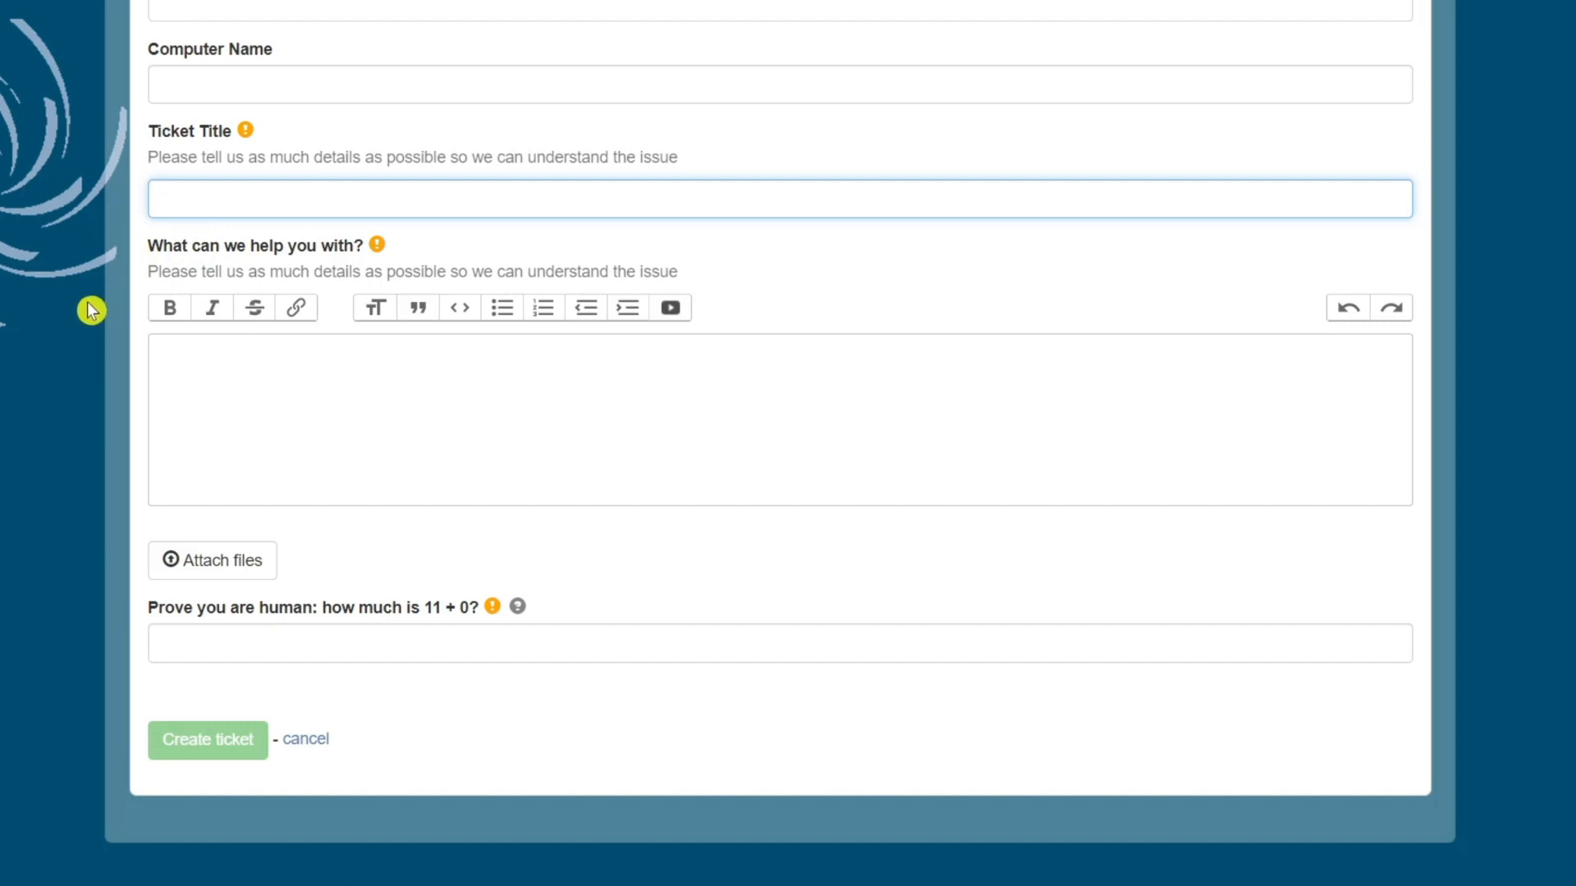
pyautogui.write('How to download and share a file in Win')
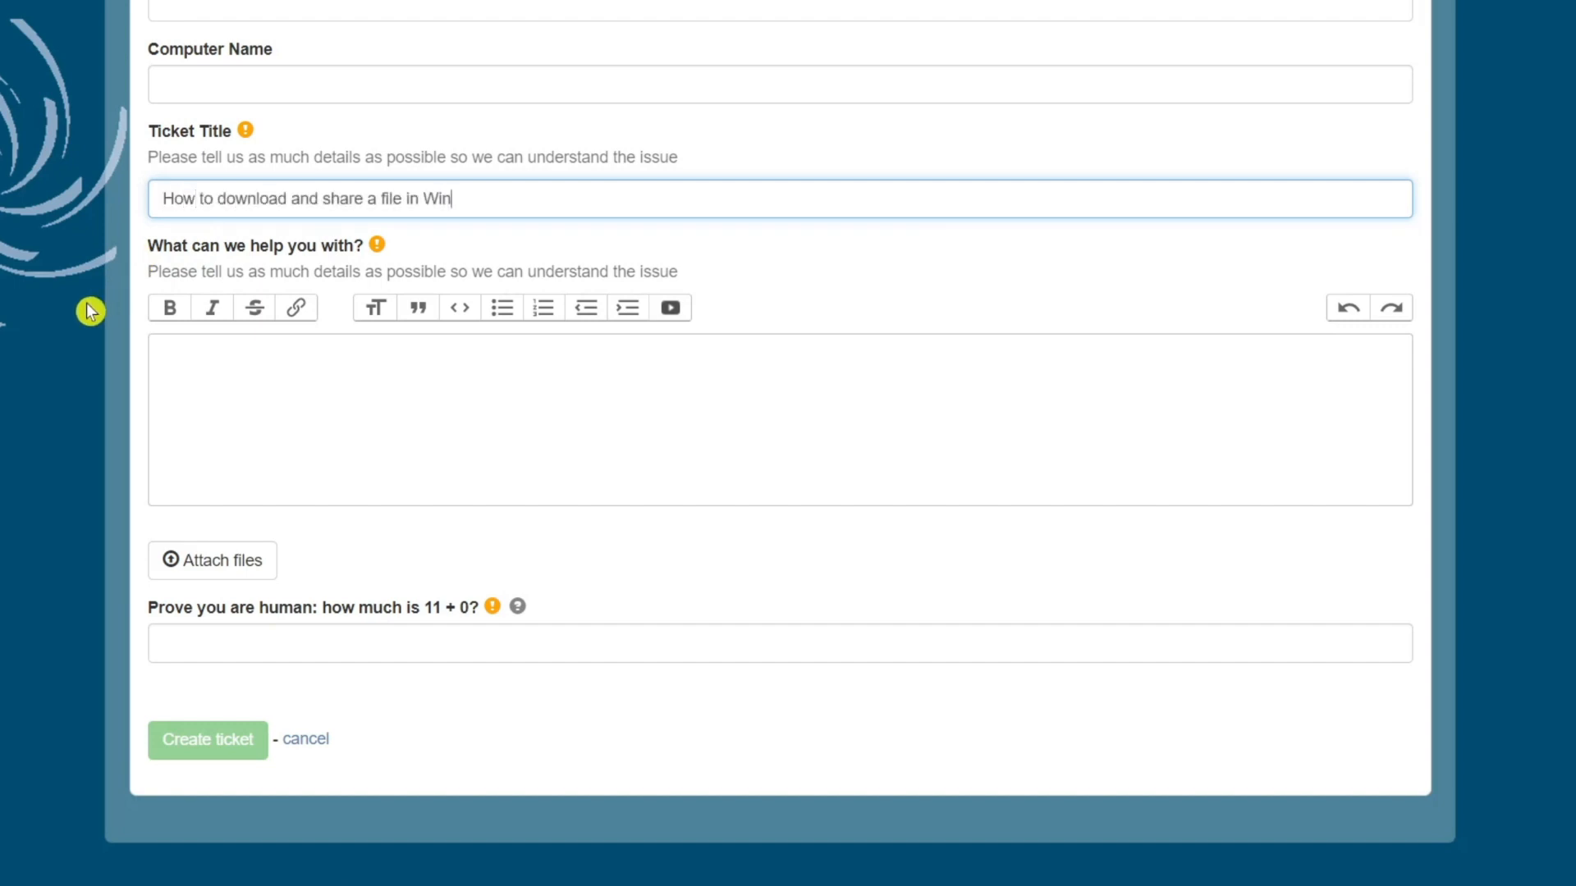
pyautogui.write('dows')
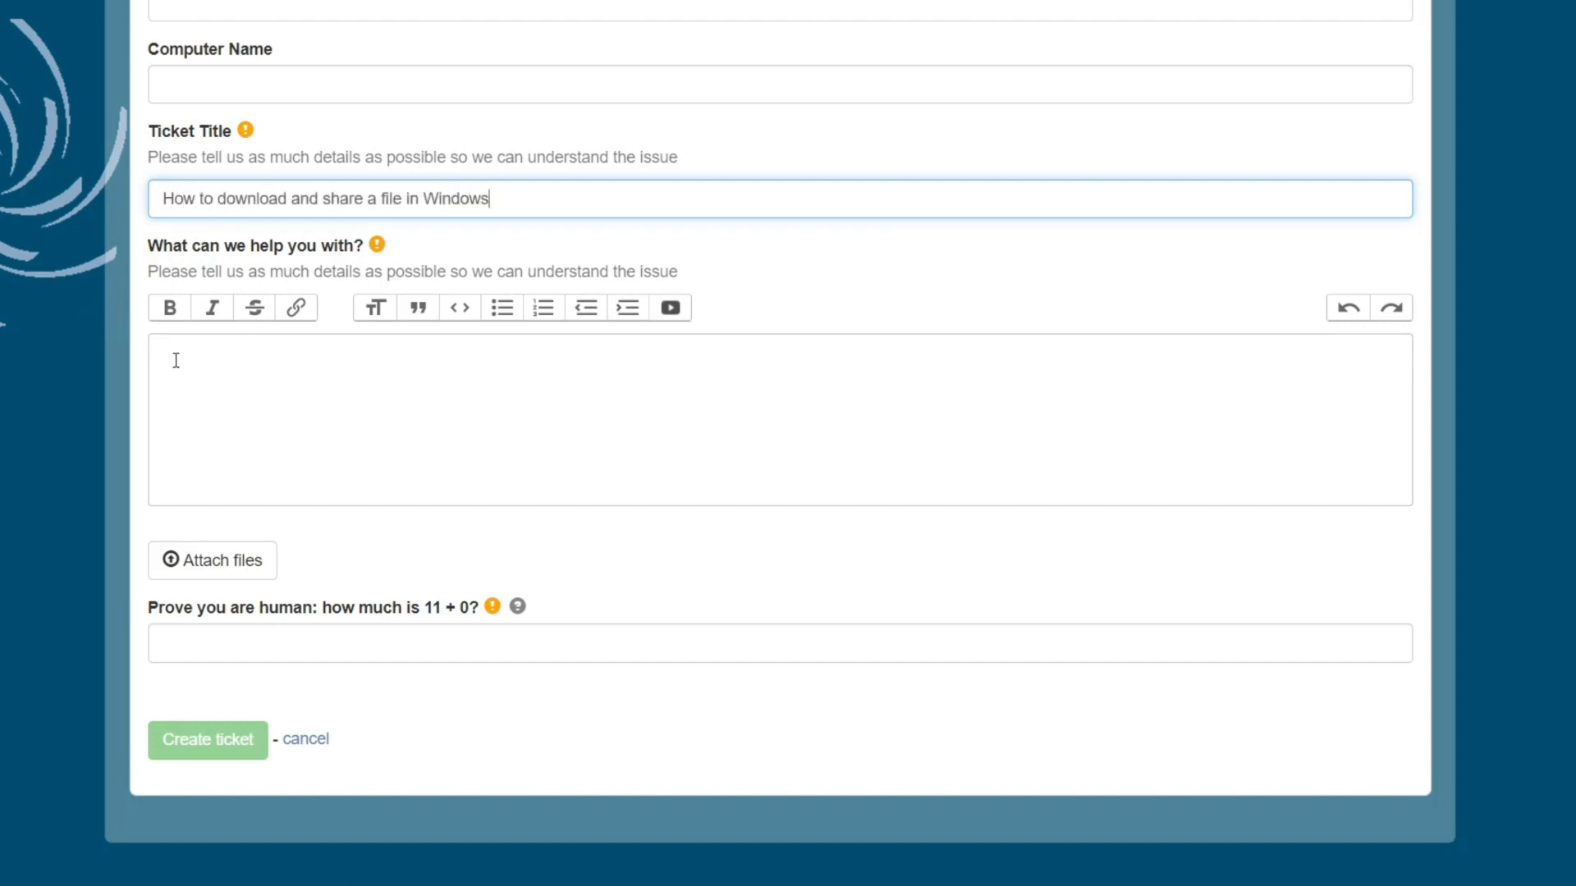
pyautogui.write("I need assistance downloading a file online and sharing it with my classmate. I'm using a Windows laptop. I've attached a screenshot of the error message I receive when trying to download.")
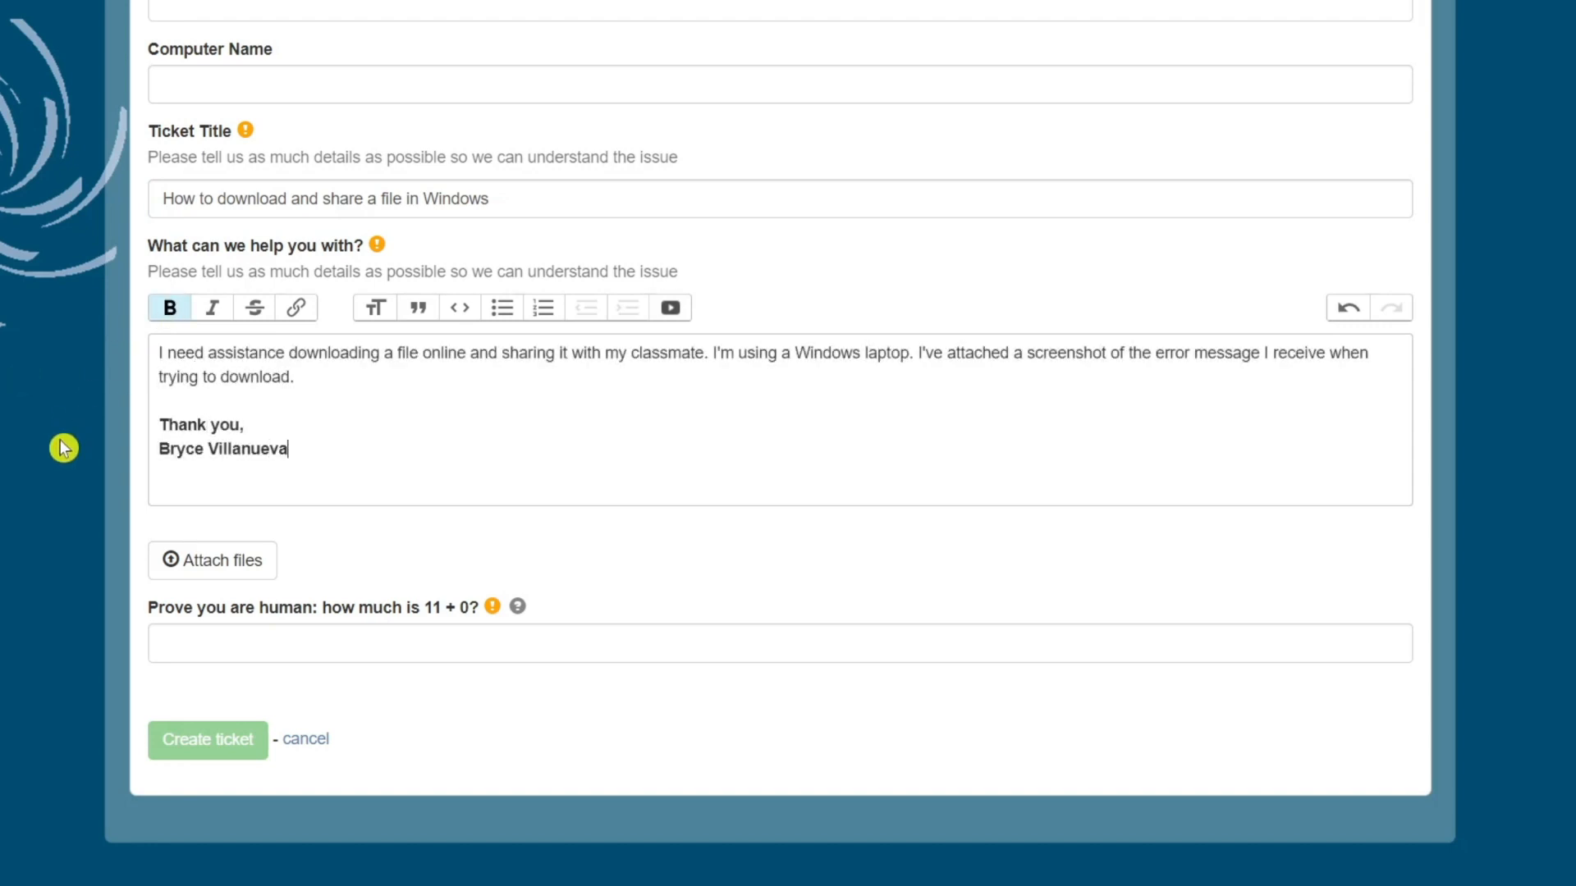
pyautogui.click(212, 560)
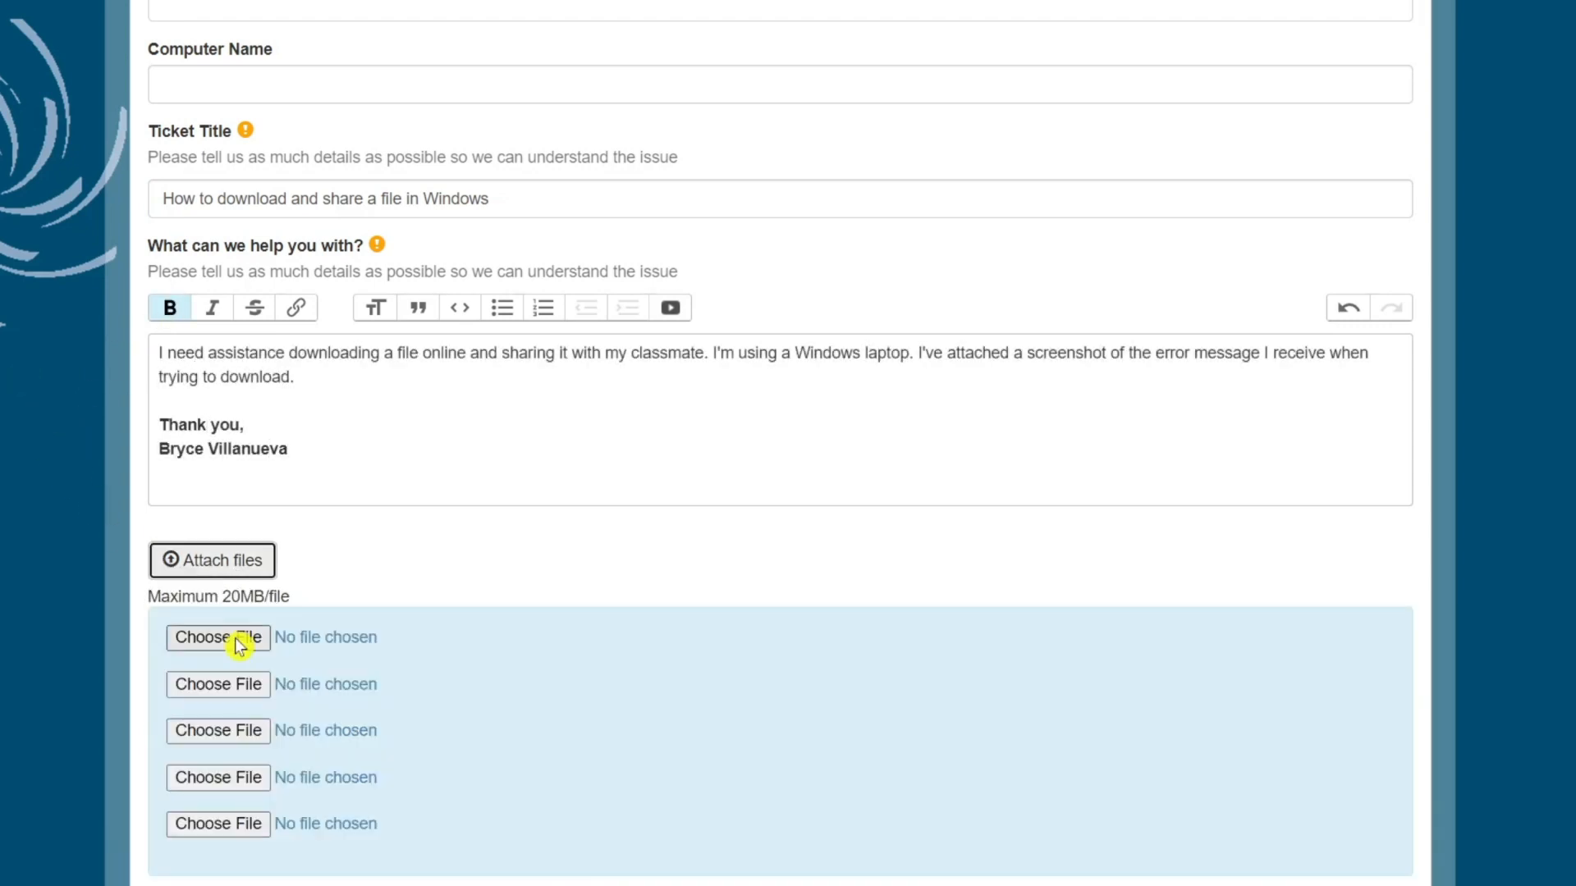
# Step: Attach Asset 5.png, answer the human check with 11, and create the ticket
pyautogui.click(216, 636)
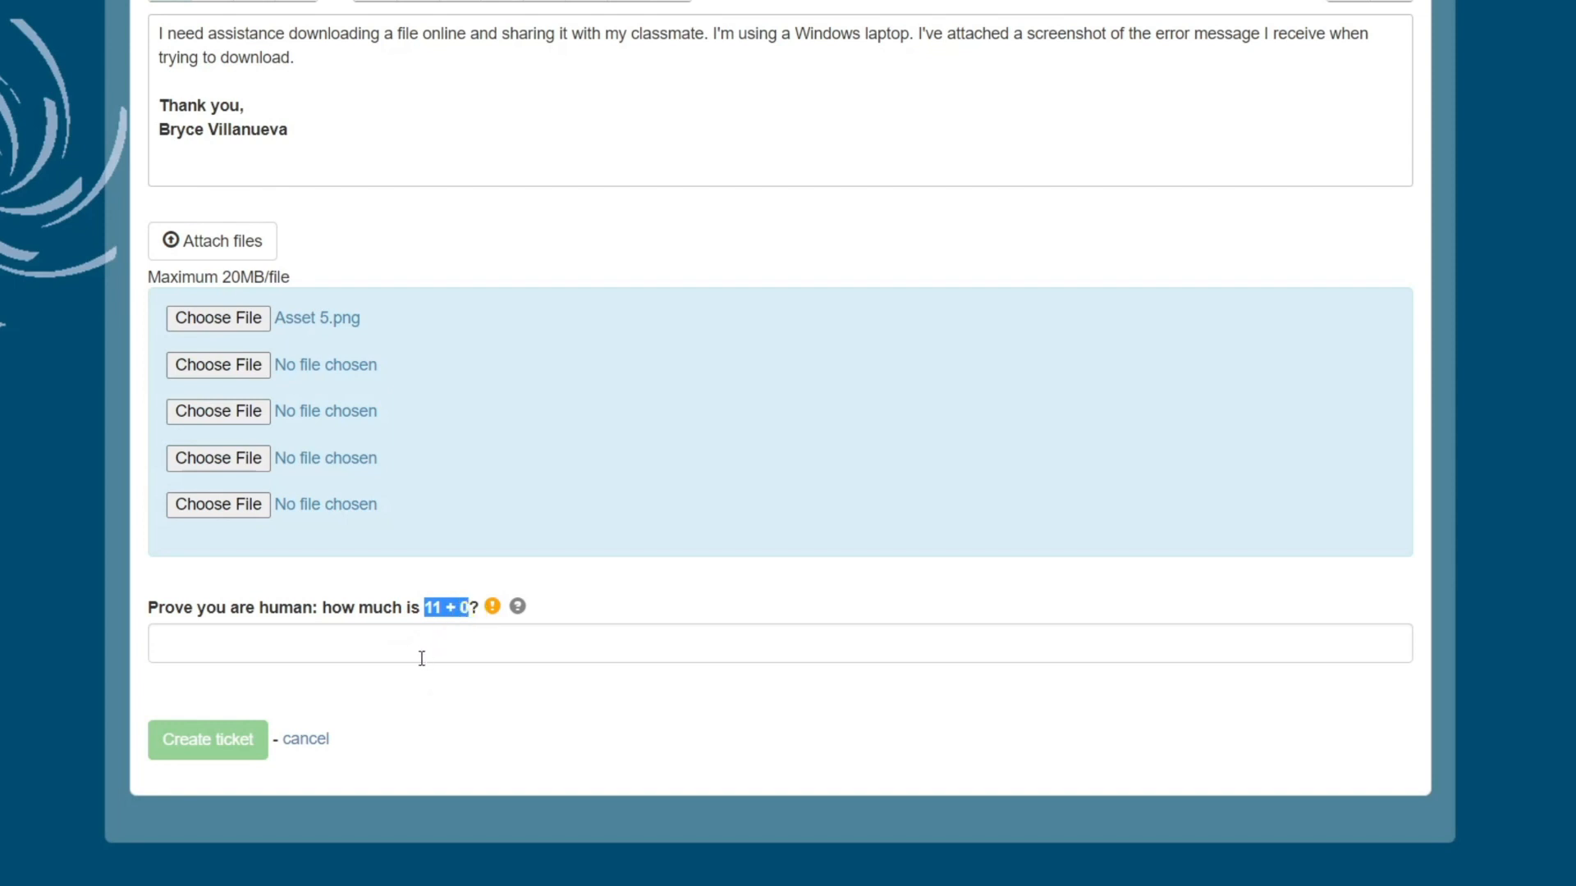
pyautogui.write('11')
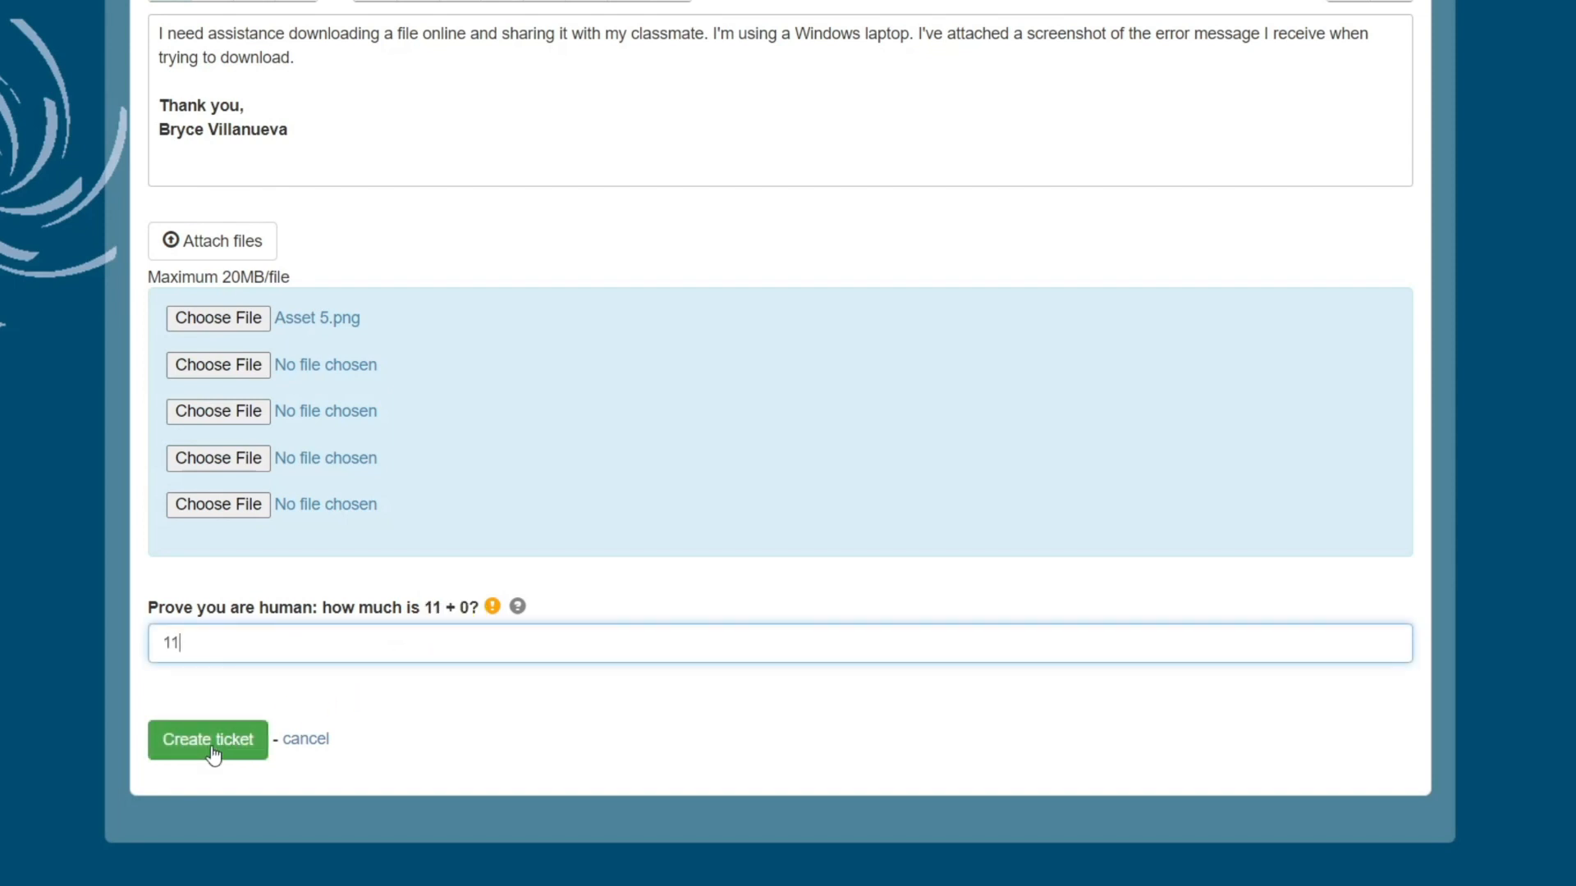
pyautogui.click(207, 739)
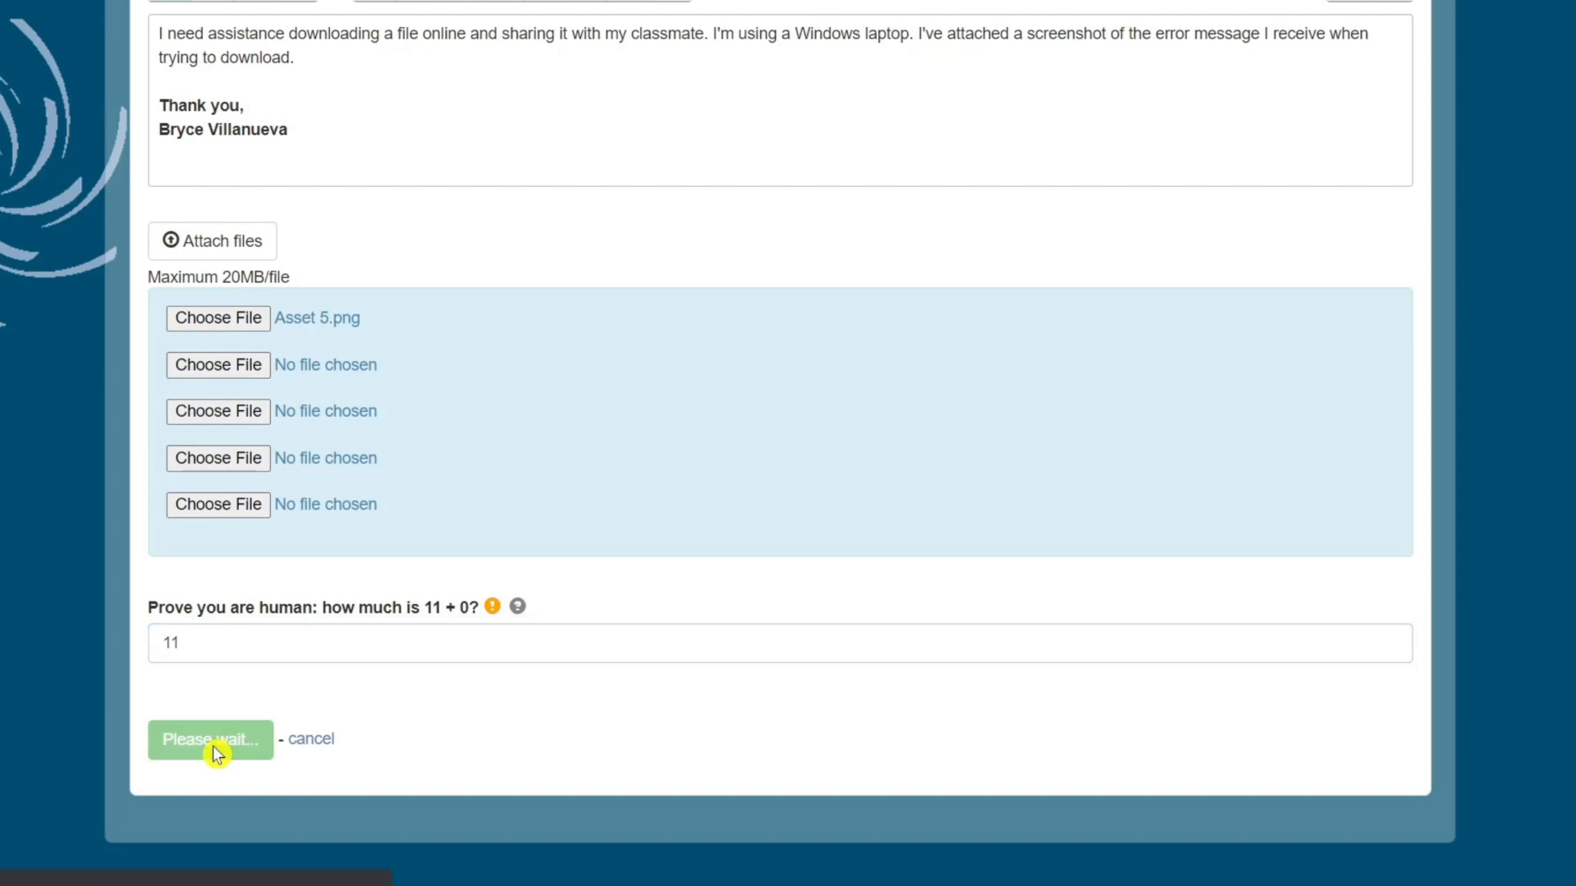
pyautogui.click(210, 739)
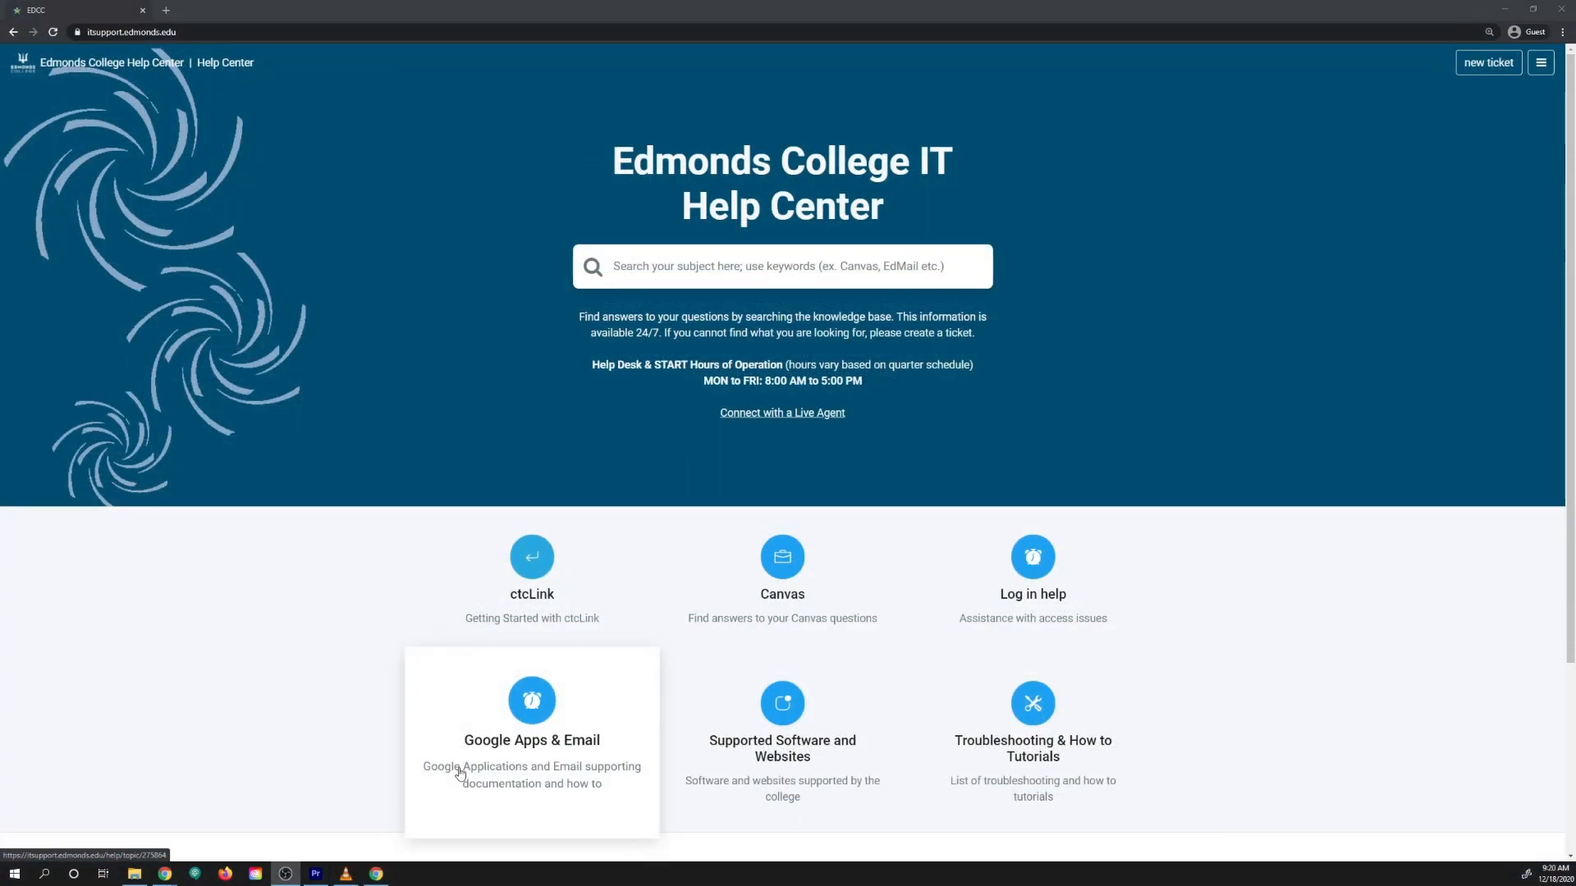
pyautogui.moveTo(1448, 171)
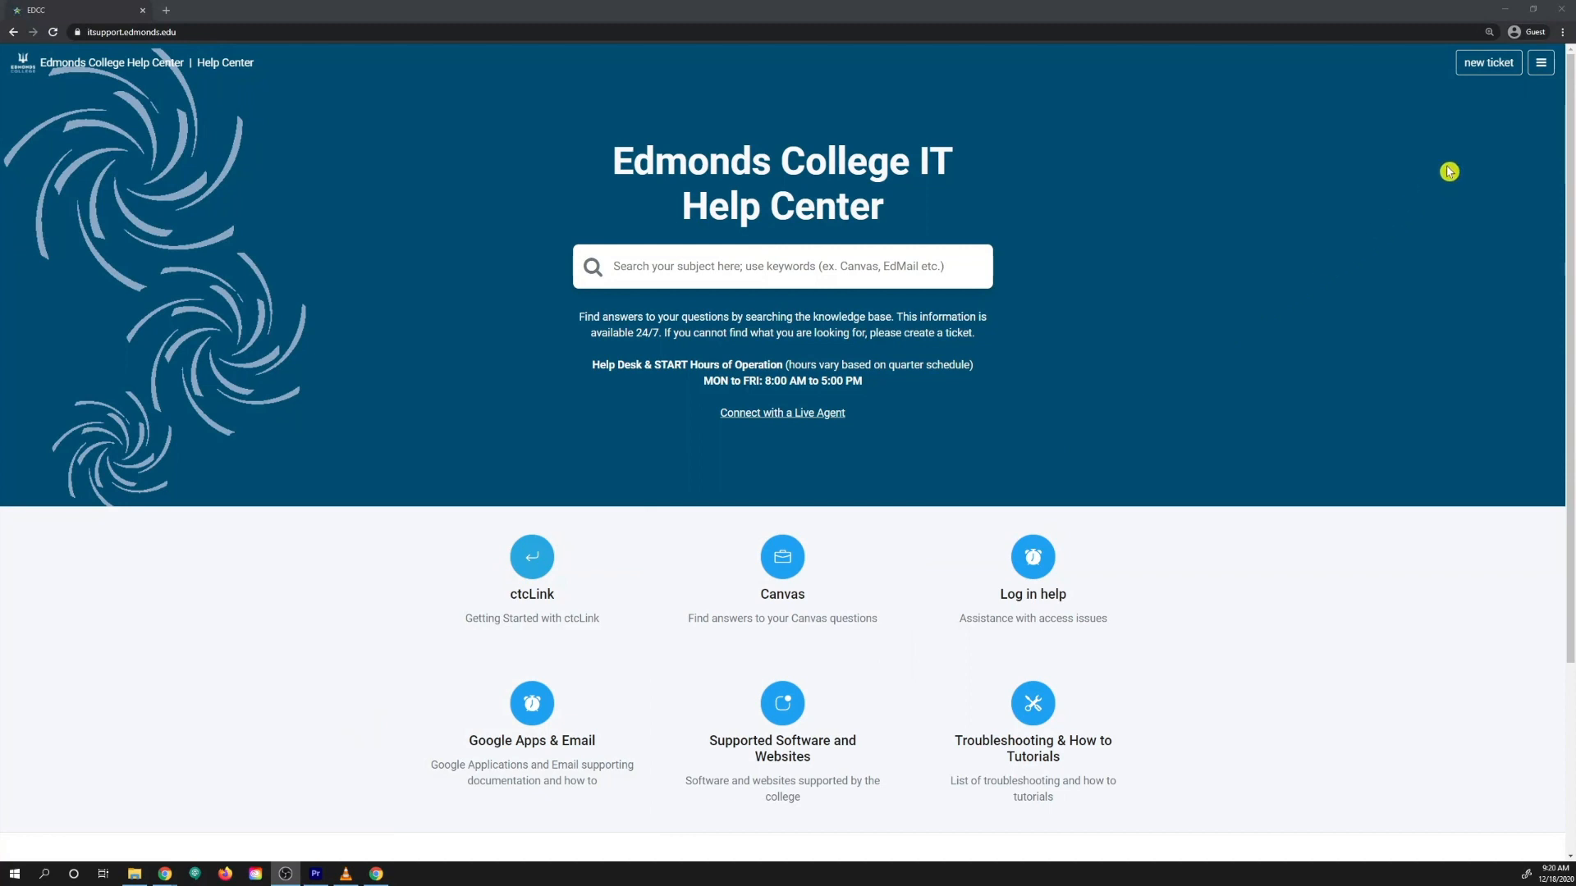
# Step: Reach the 'Log in to check your tickets' sign-in page from the site menu
pyautogui.click(1540, 62)
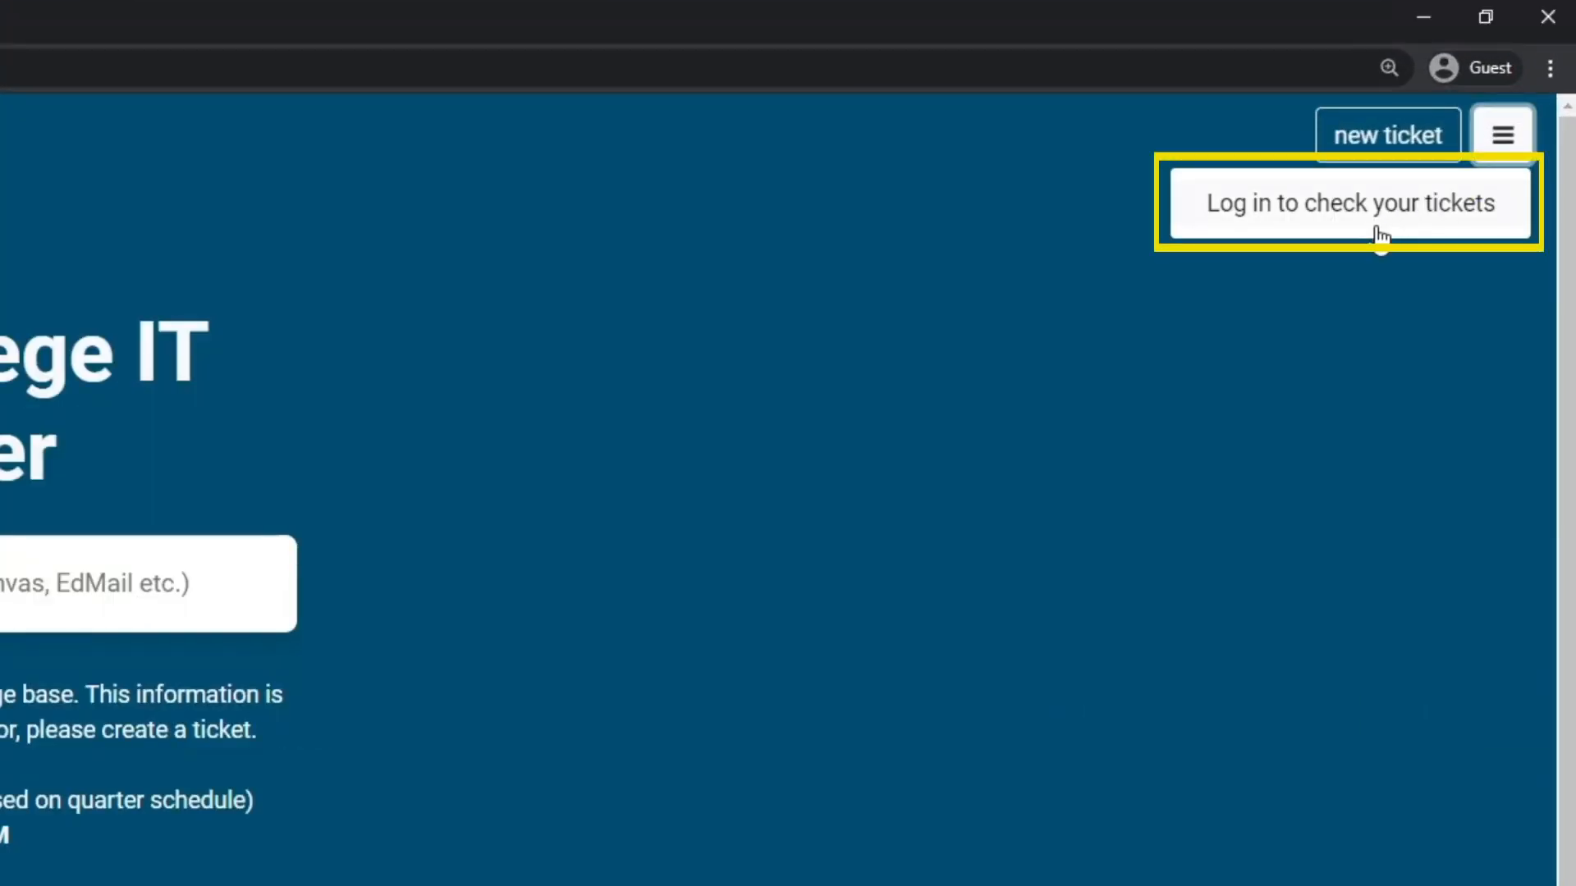
pyautogui.click(1349, 202)
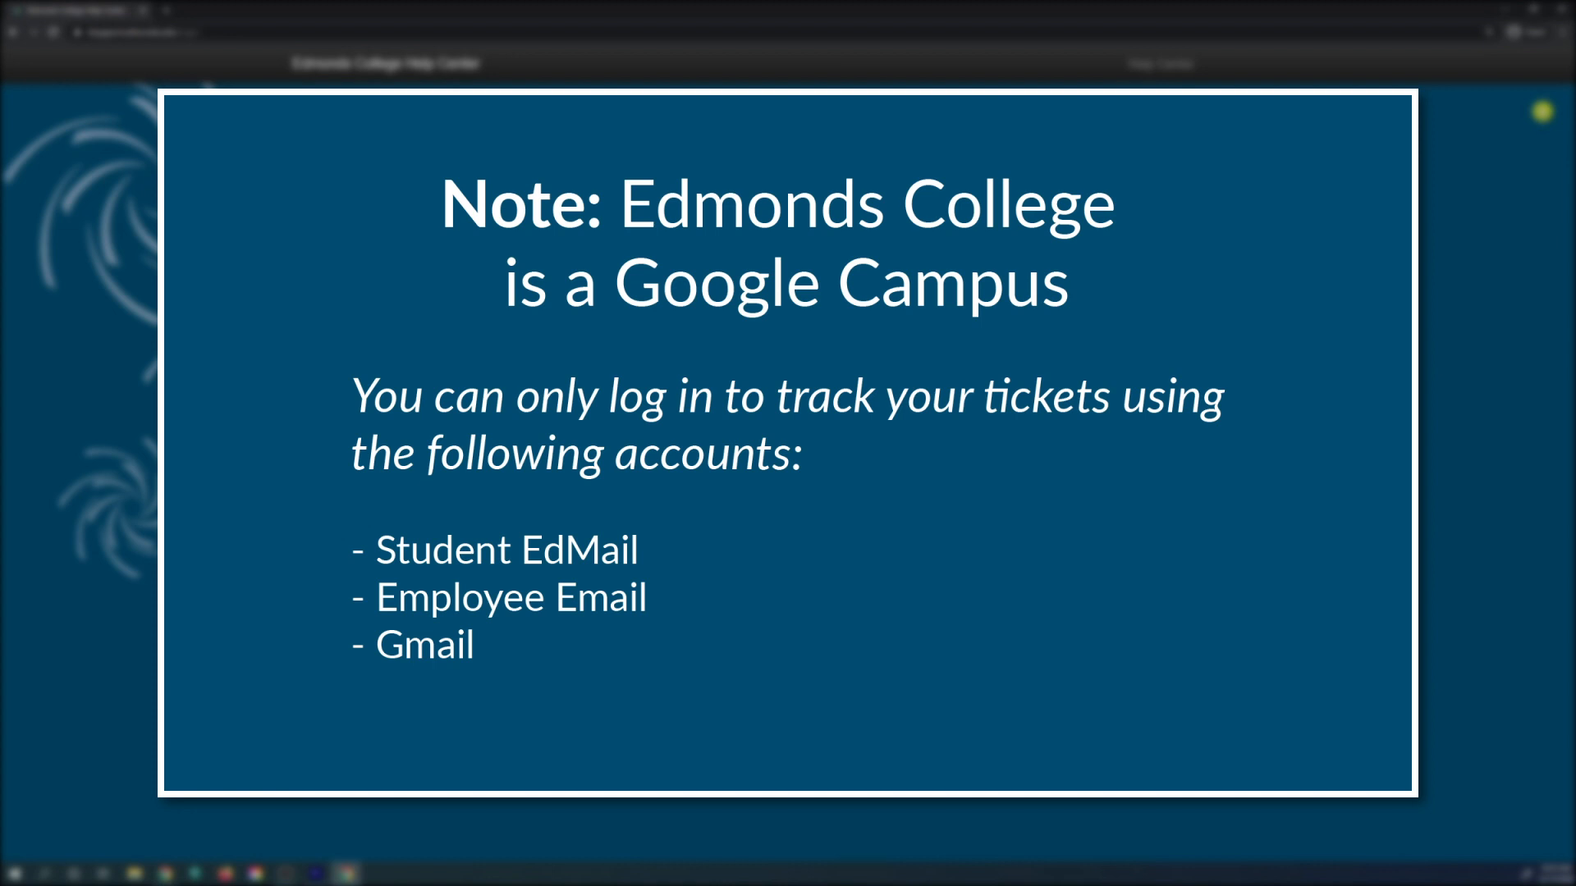
pyautogui.press('Right')
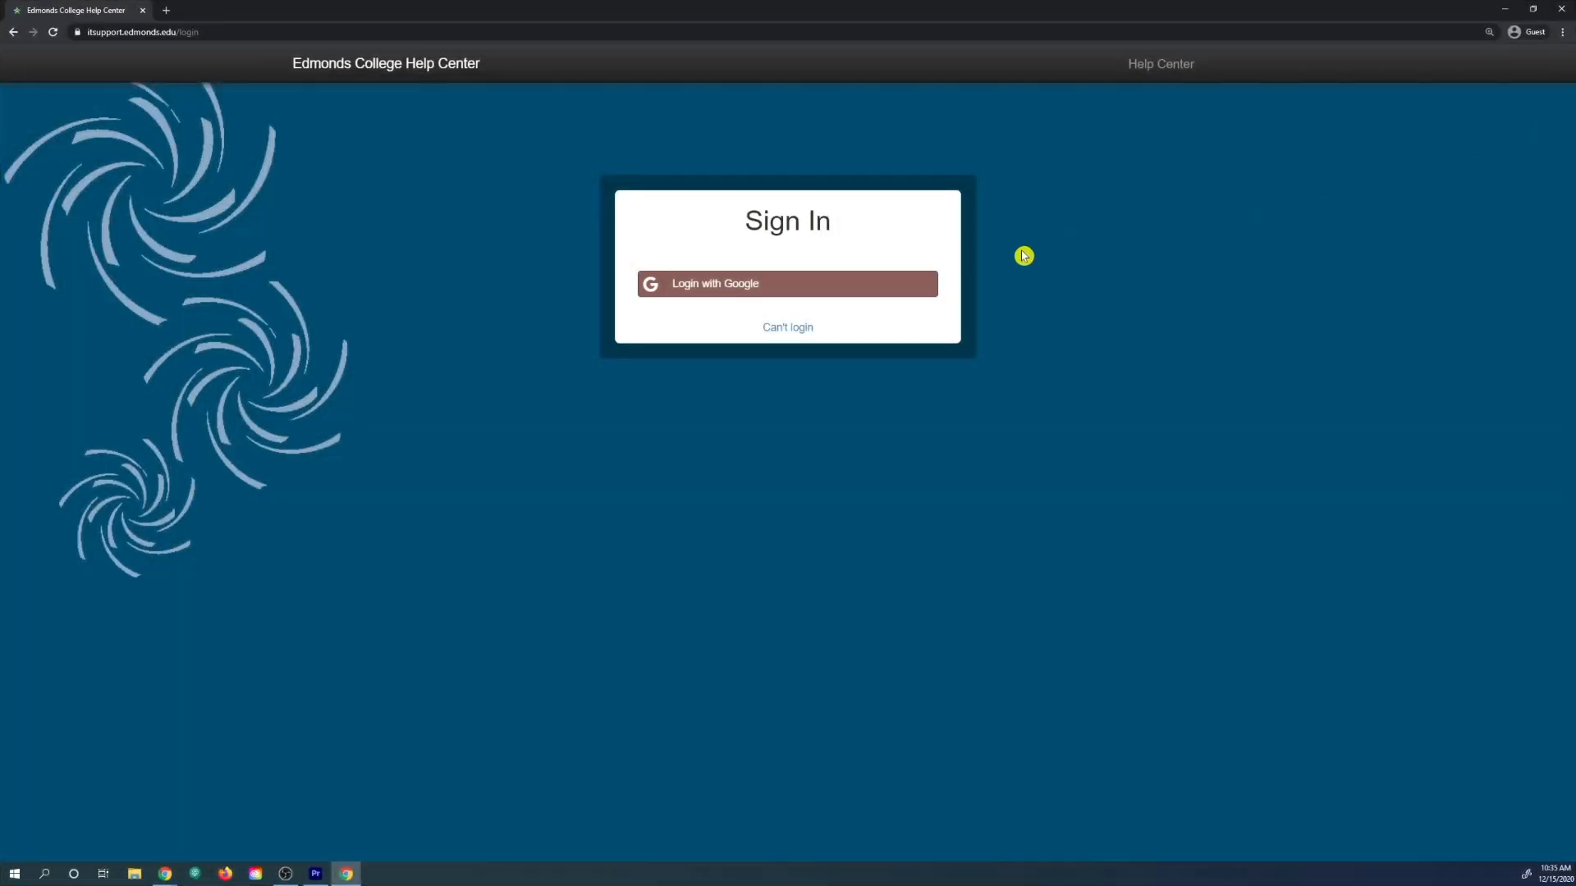
# Step: Sign in with Google and list My tickets from the account menu
pyautogui.click(786, 284)
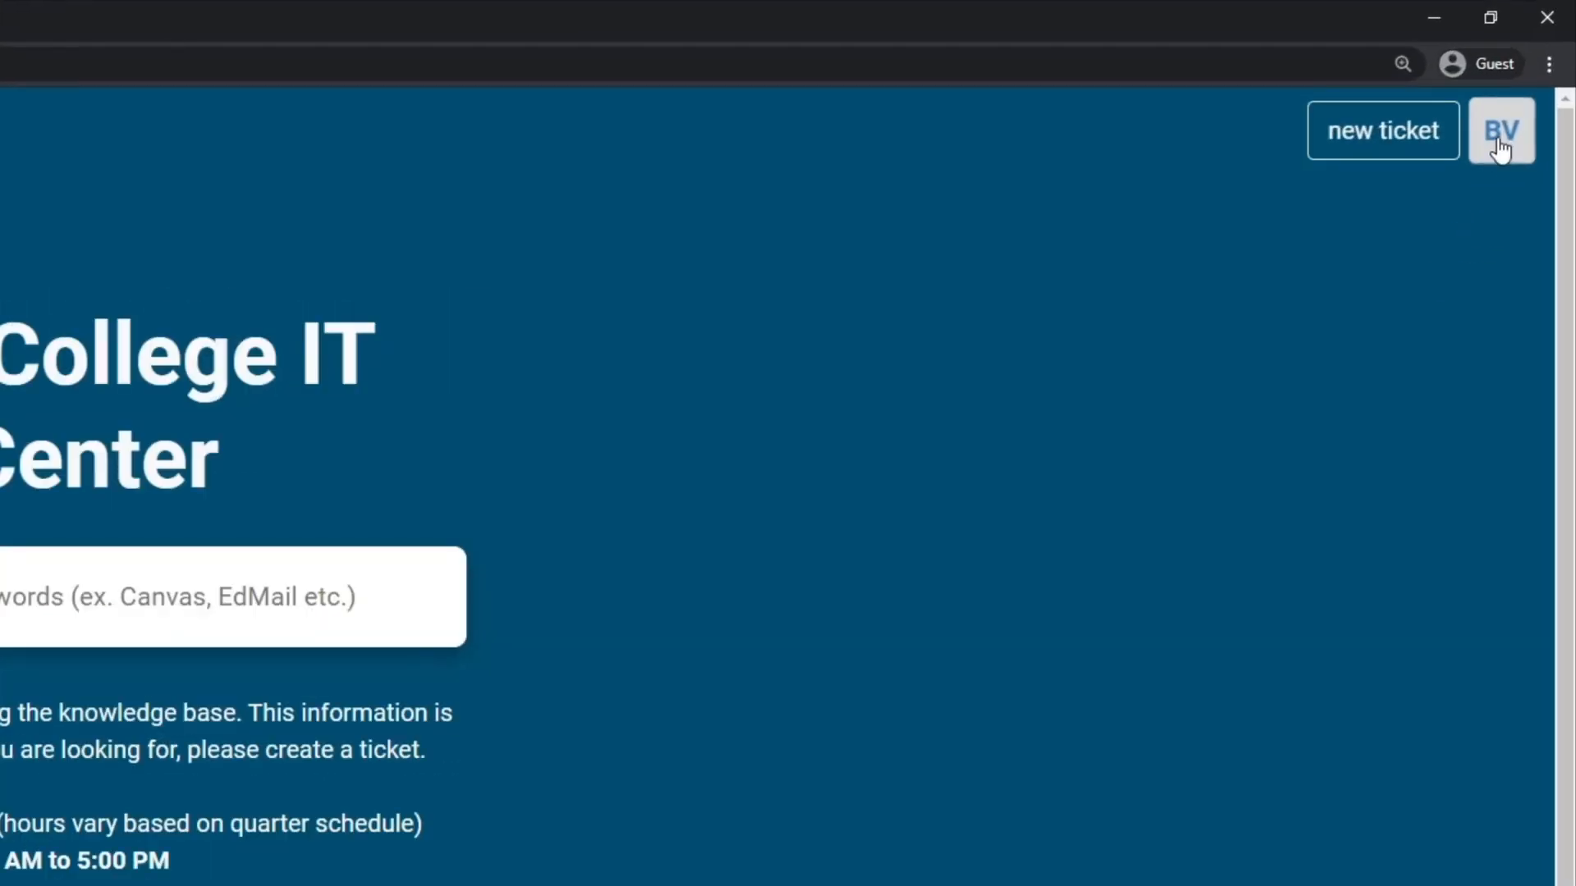
pyautogui.click(1500, 129)
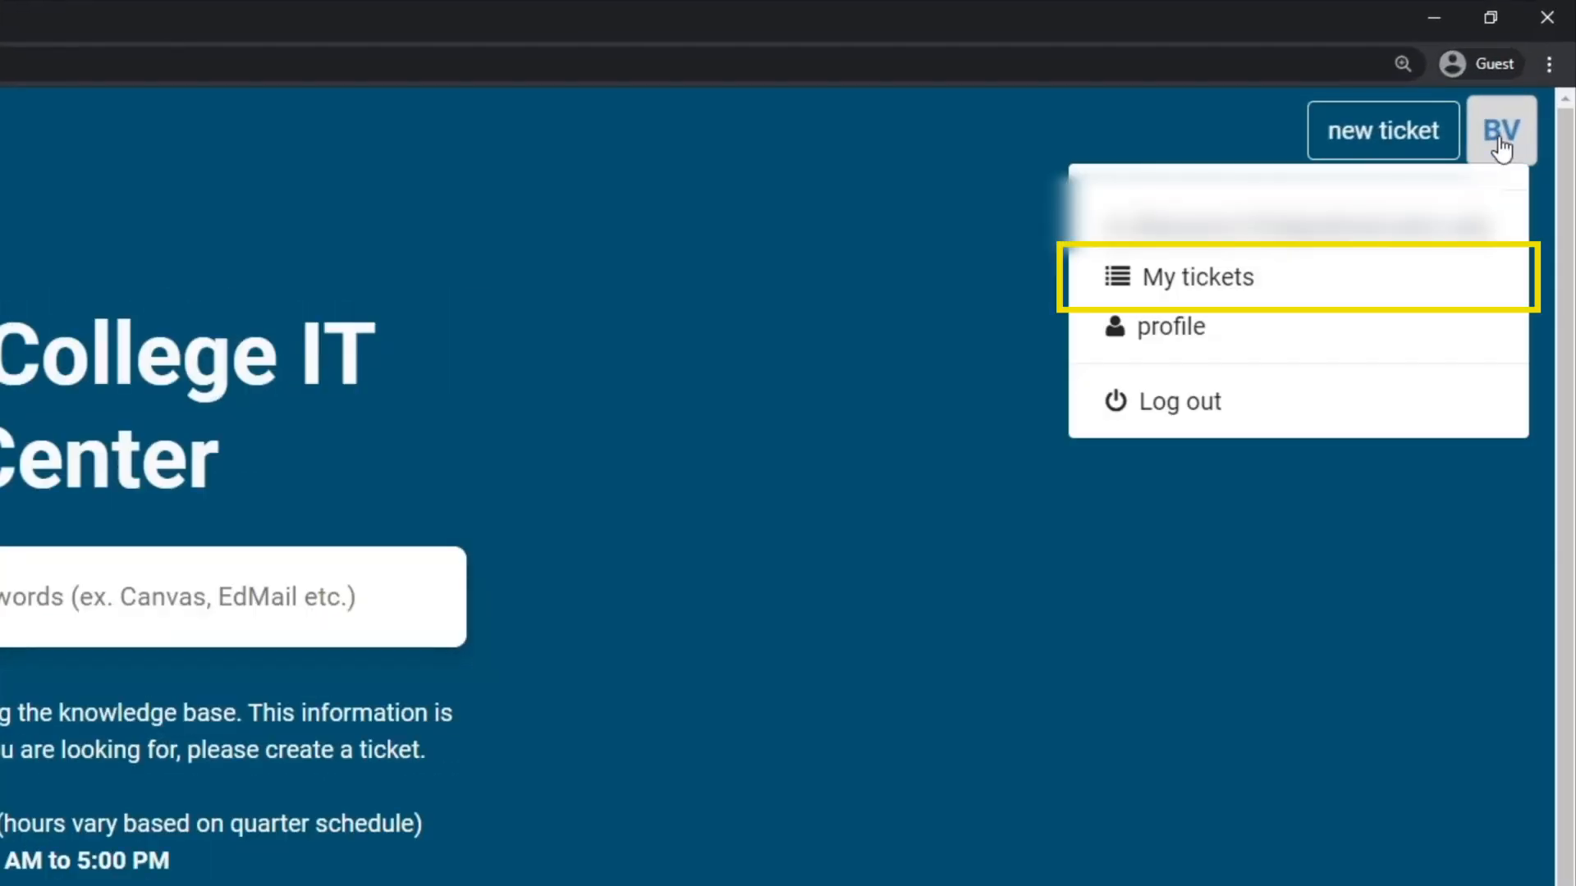
pyautogui.click(1196, 276)
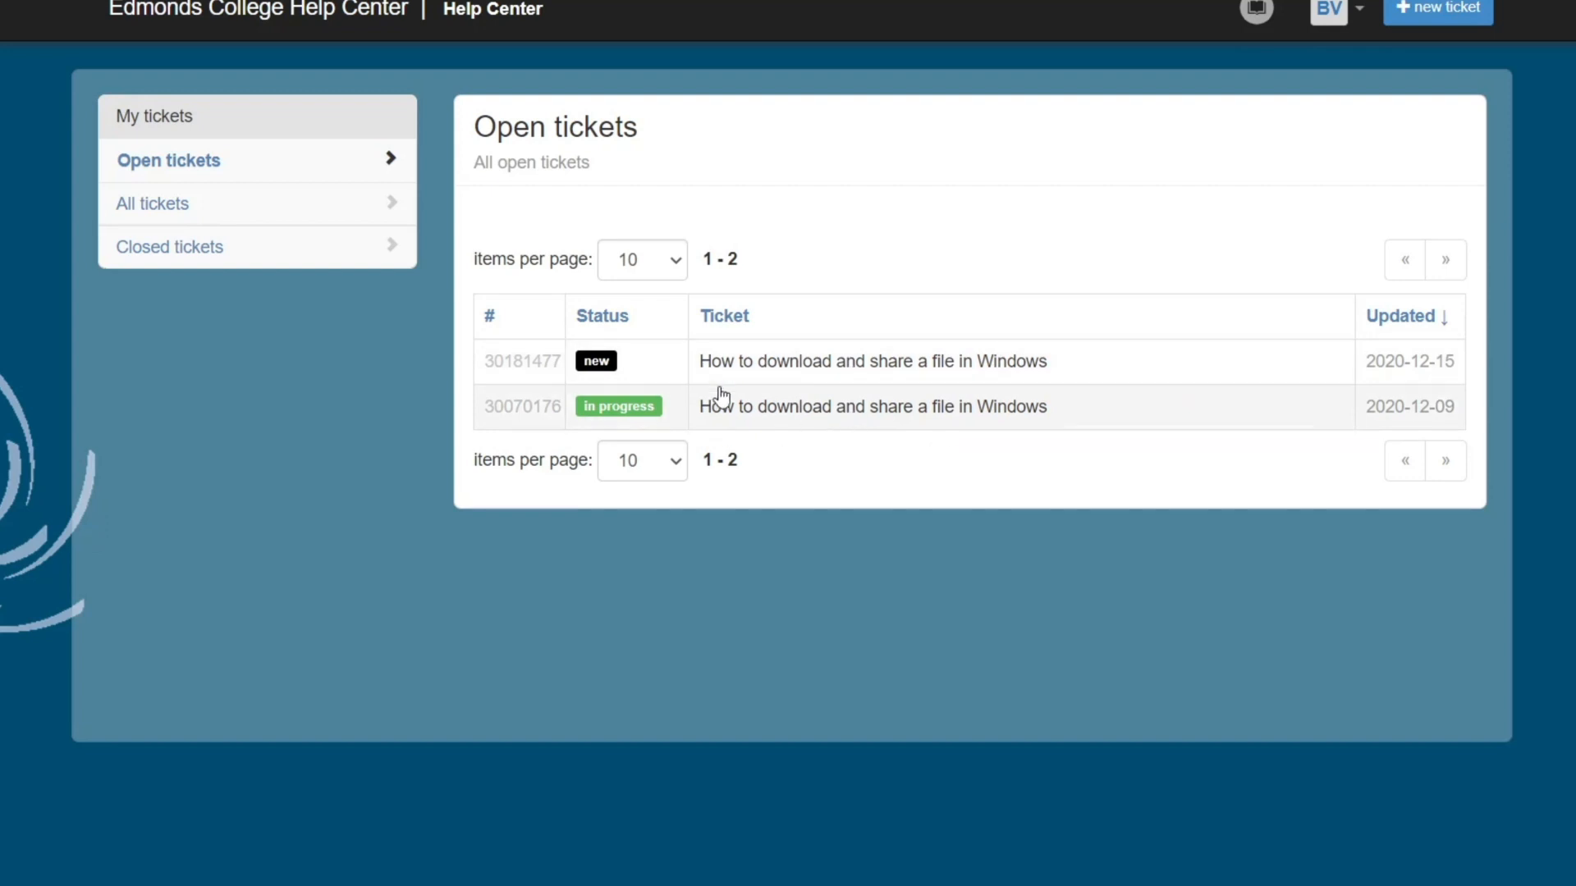
pyautogui.moveTo(844, 375)
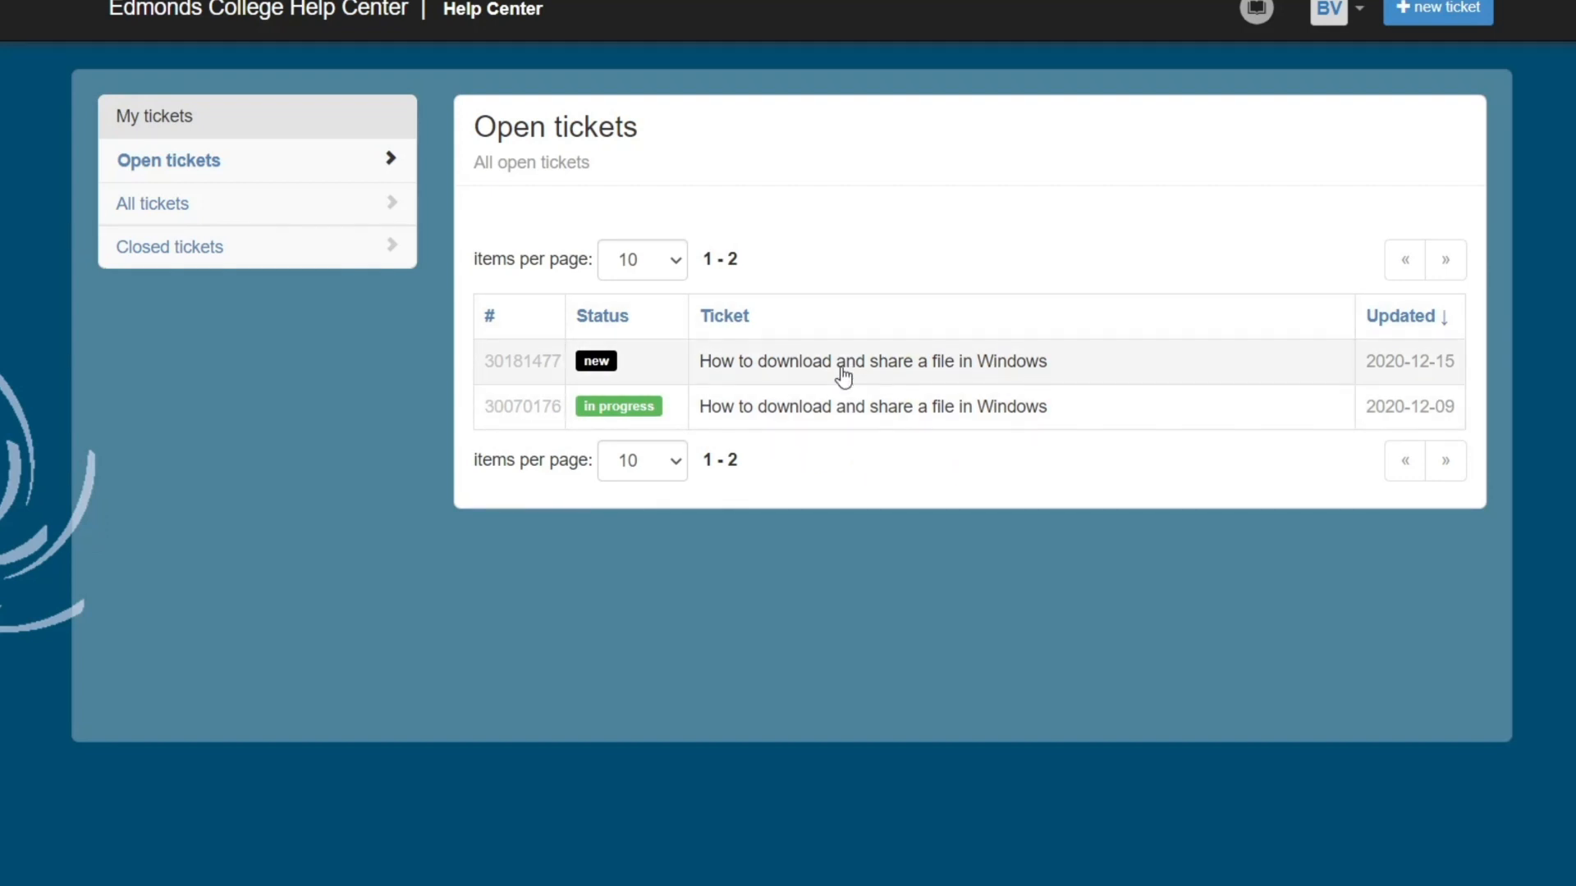
# Step: Add the message 'Hello, may I have an update on this request? Thanks!' to ticket 30181477
pyautogui.click(872, 361)
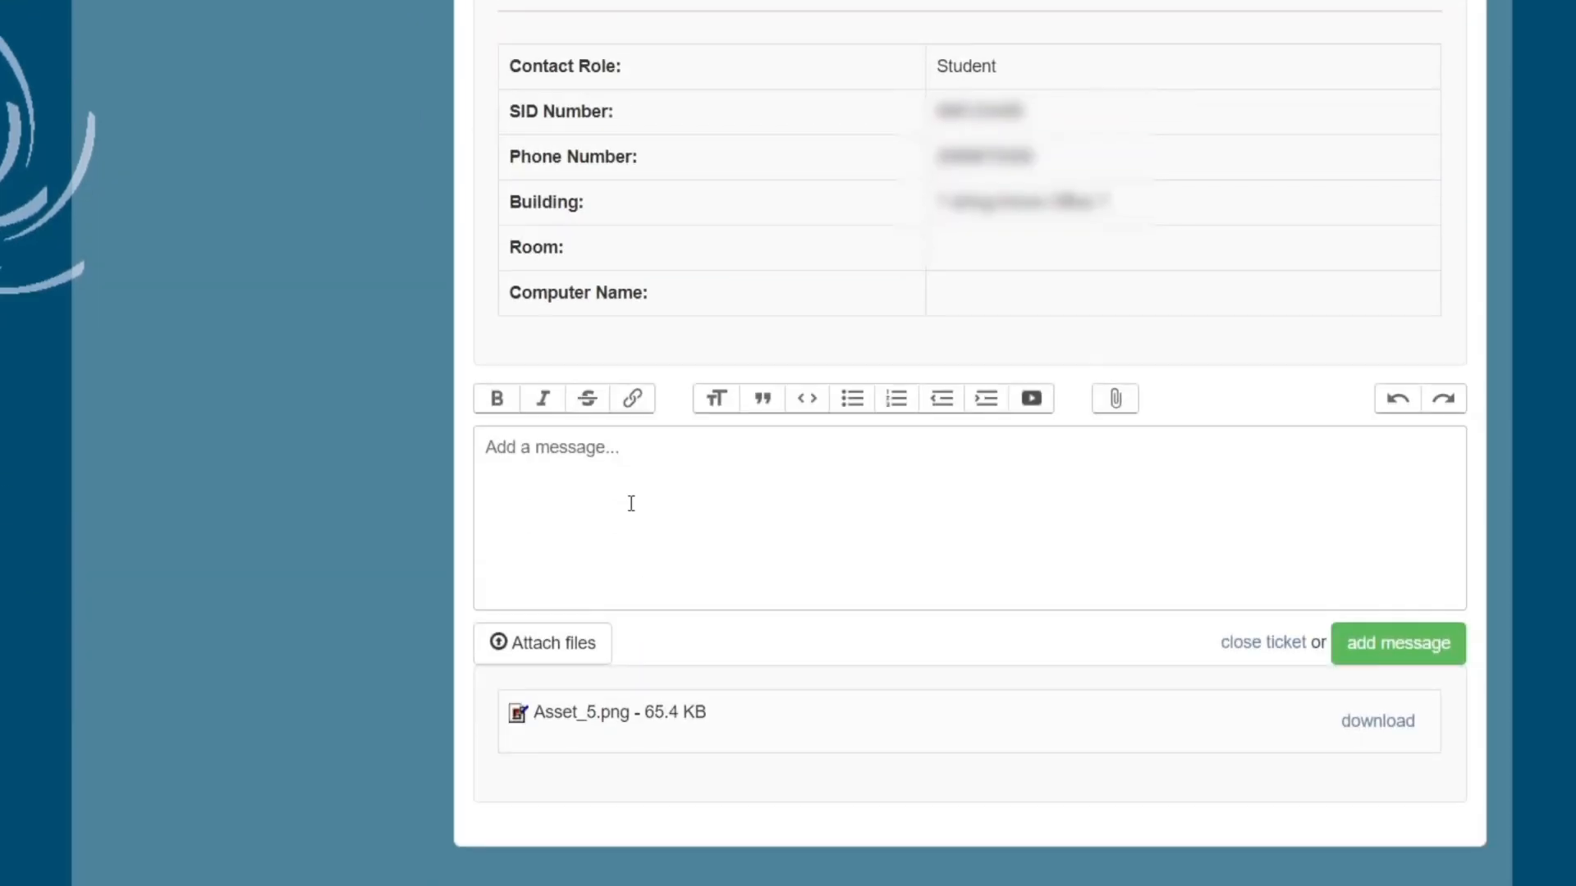
pyautogui.write('H')
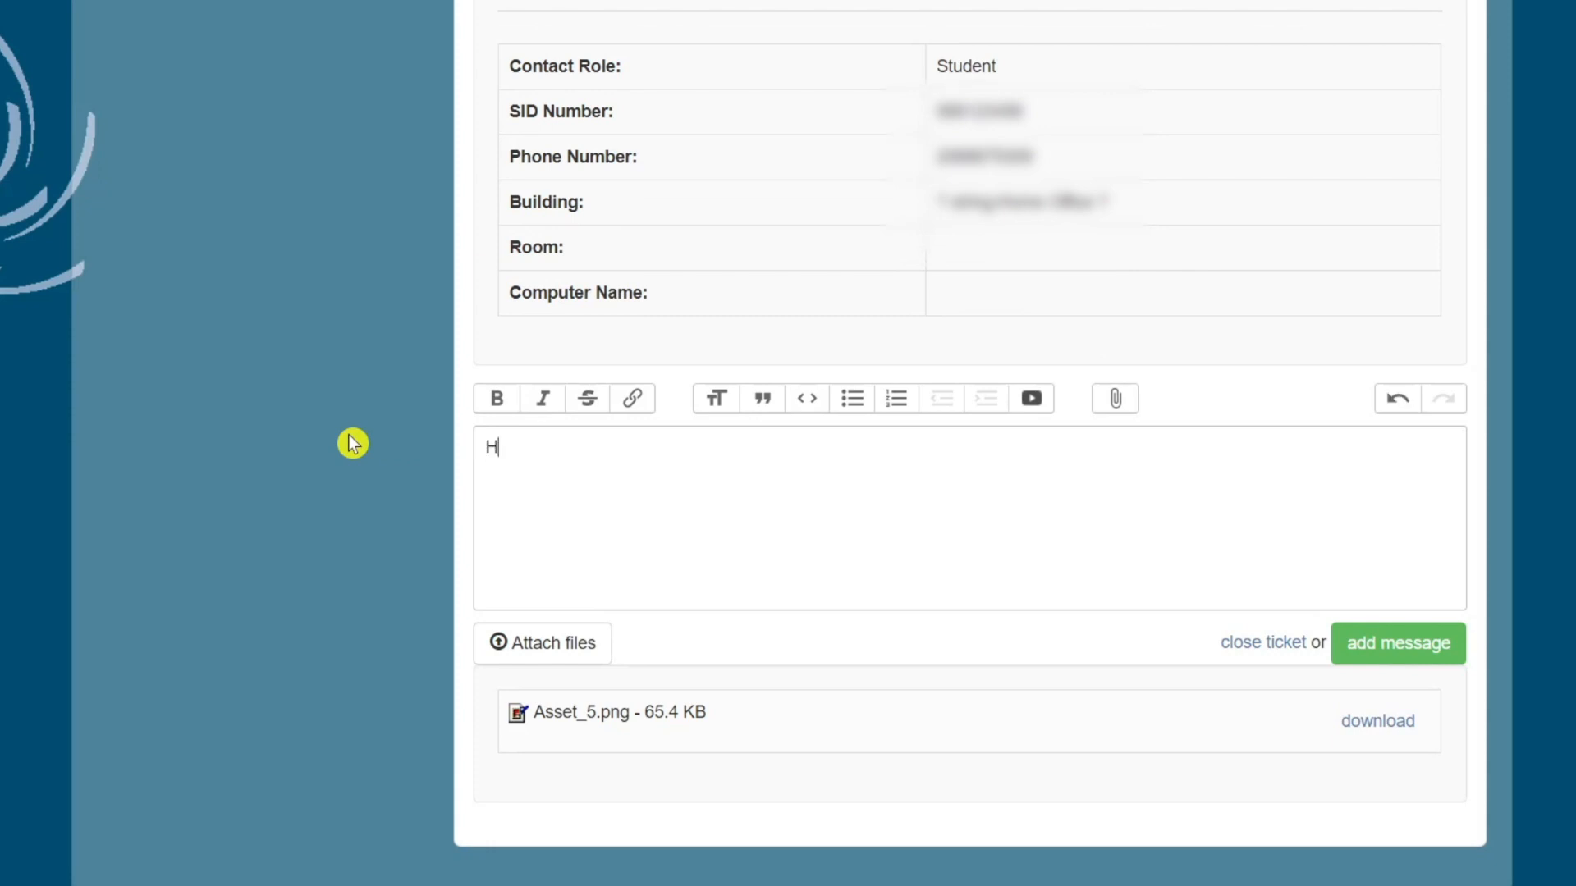
pyautogui.write('ello, may I have an update on this request? Thanks!')
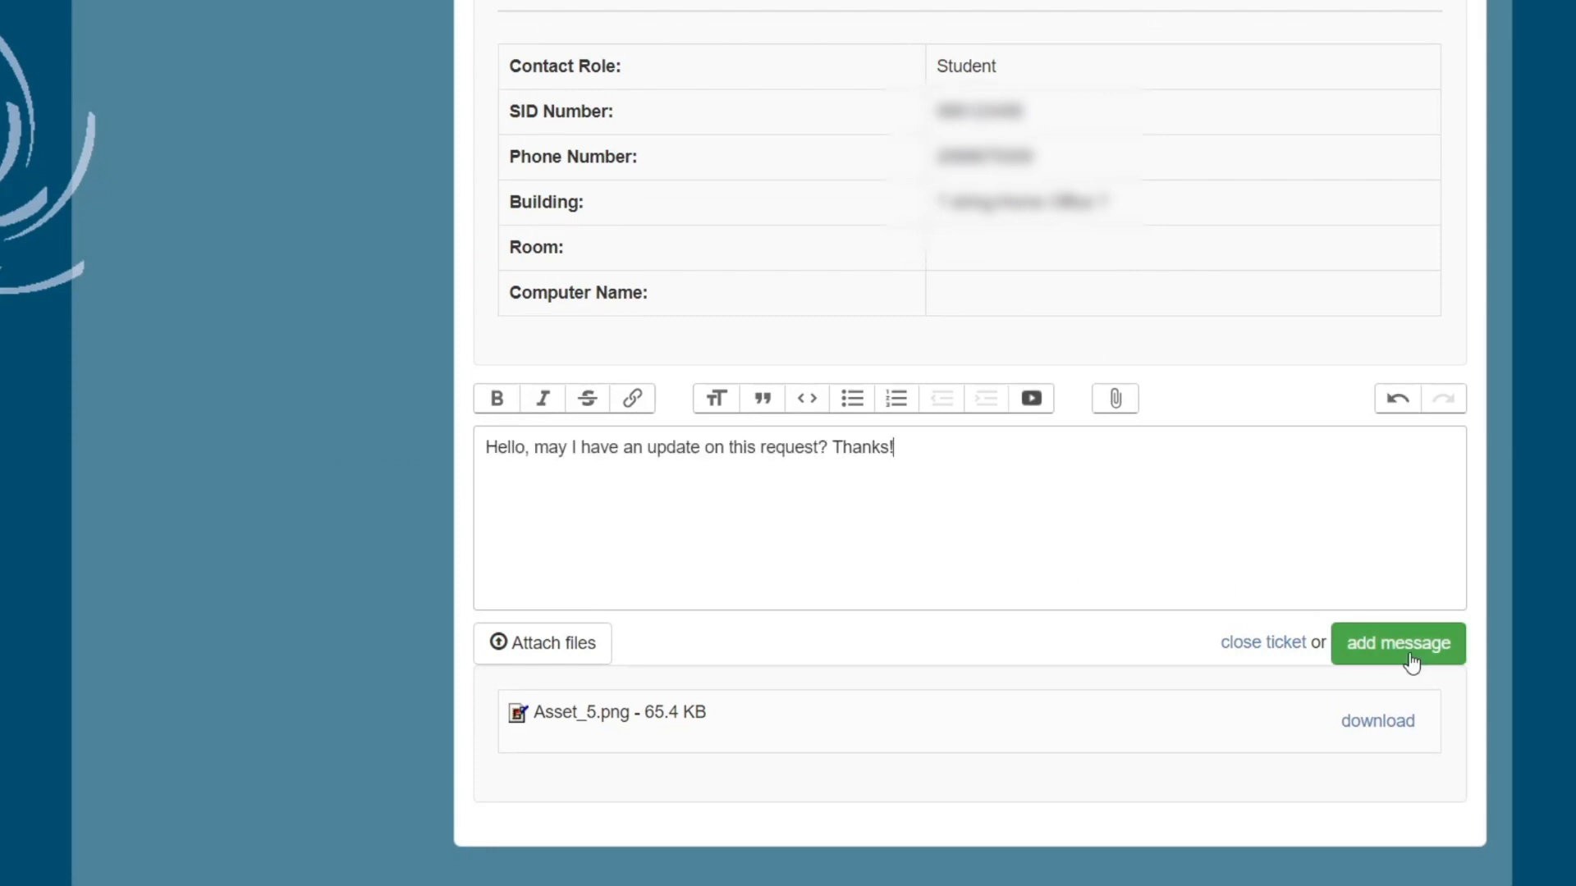
pyautogui.click(1397, 644)
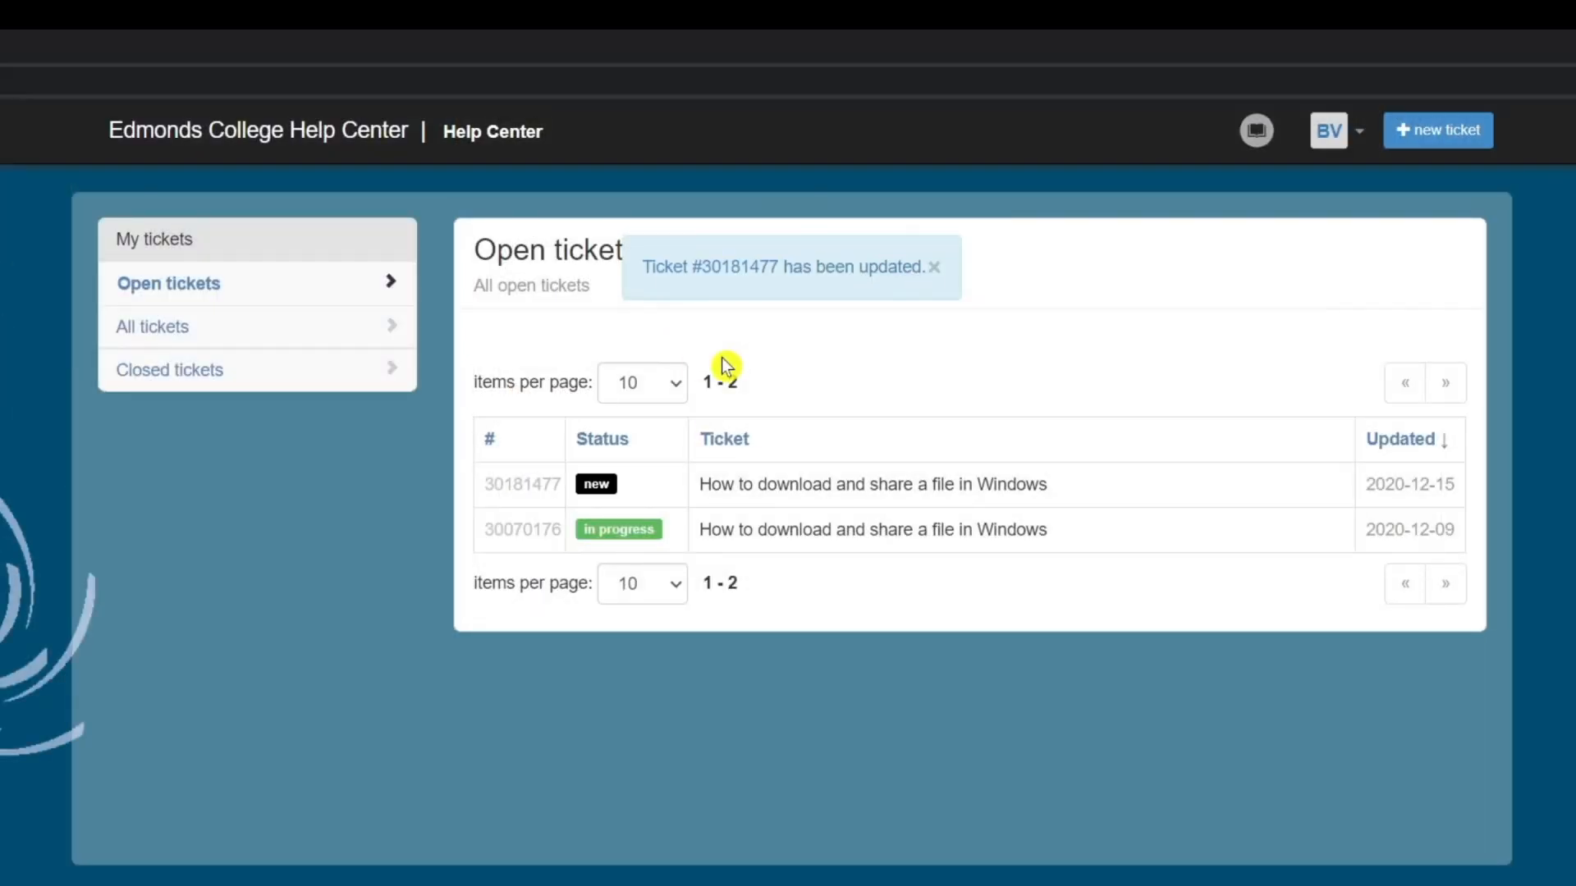
# Step: List all tickets, then the closed tickets, which are empty
pyautogui.click(157, 325)
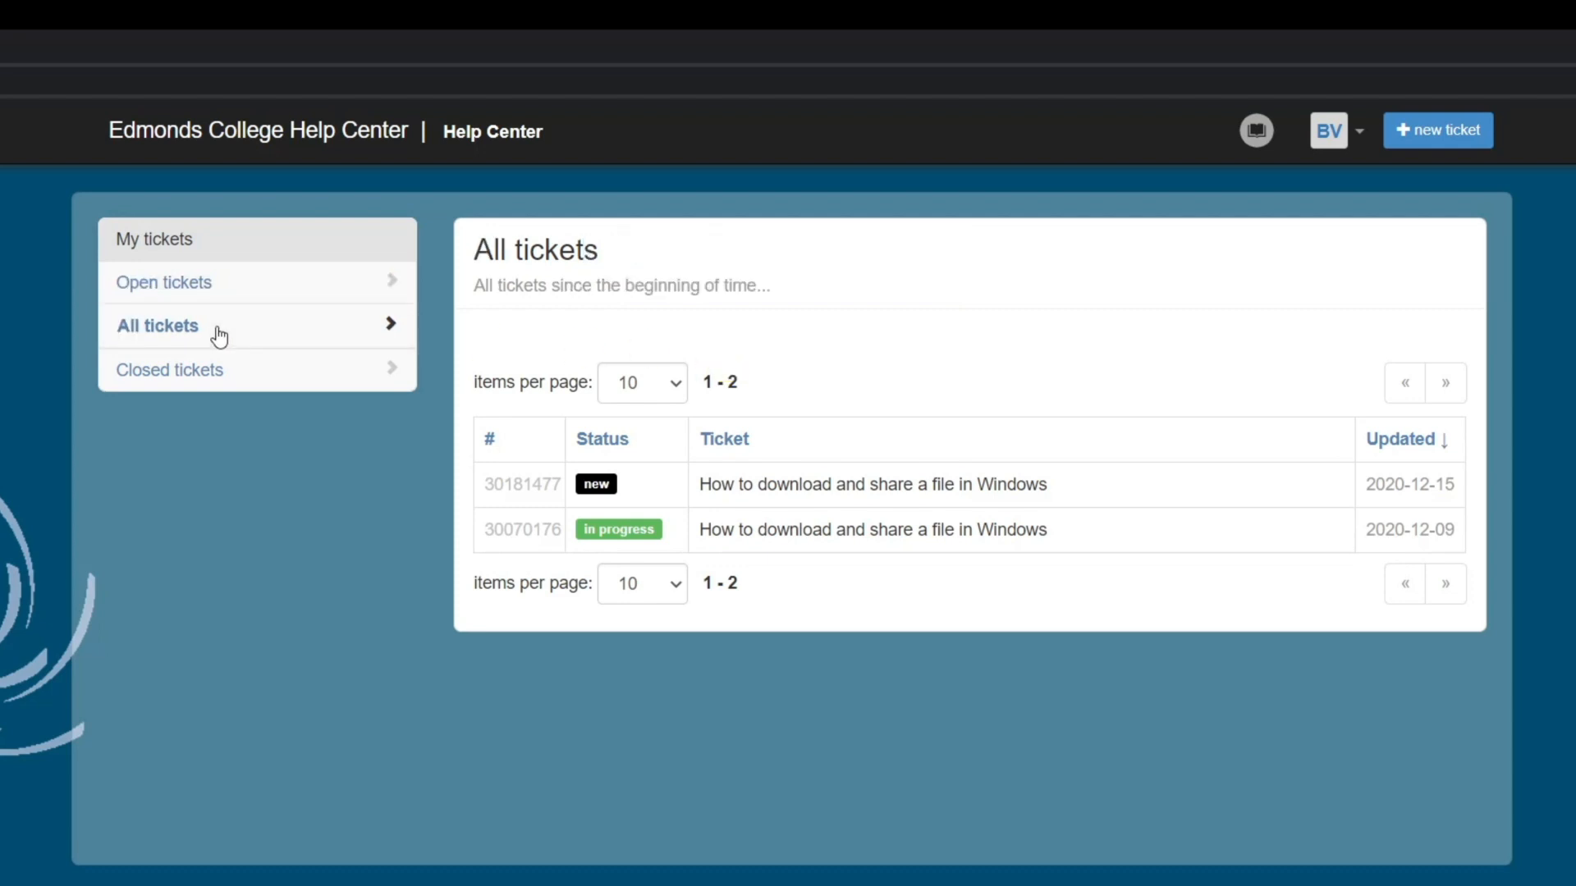
pyautogui.click(175, 368)
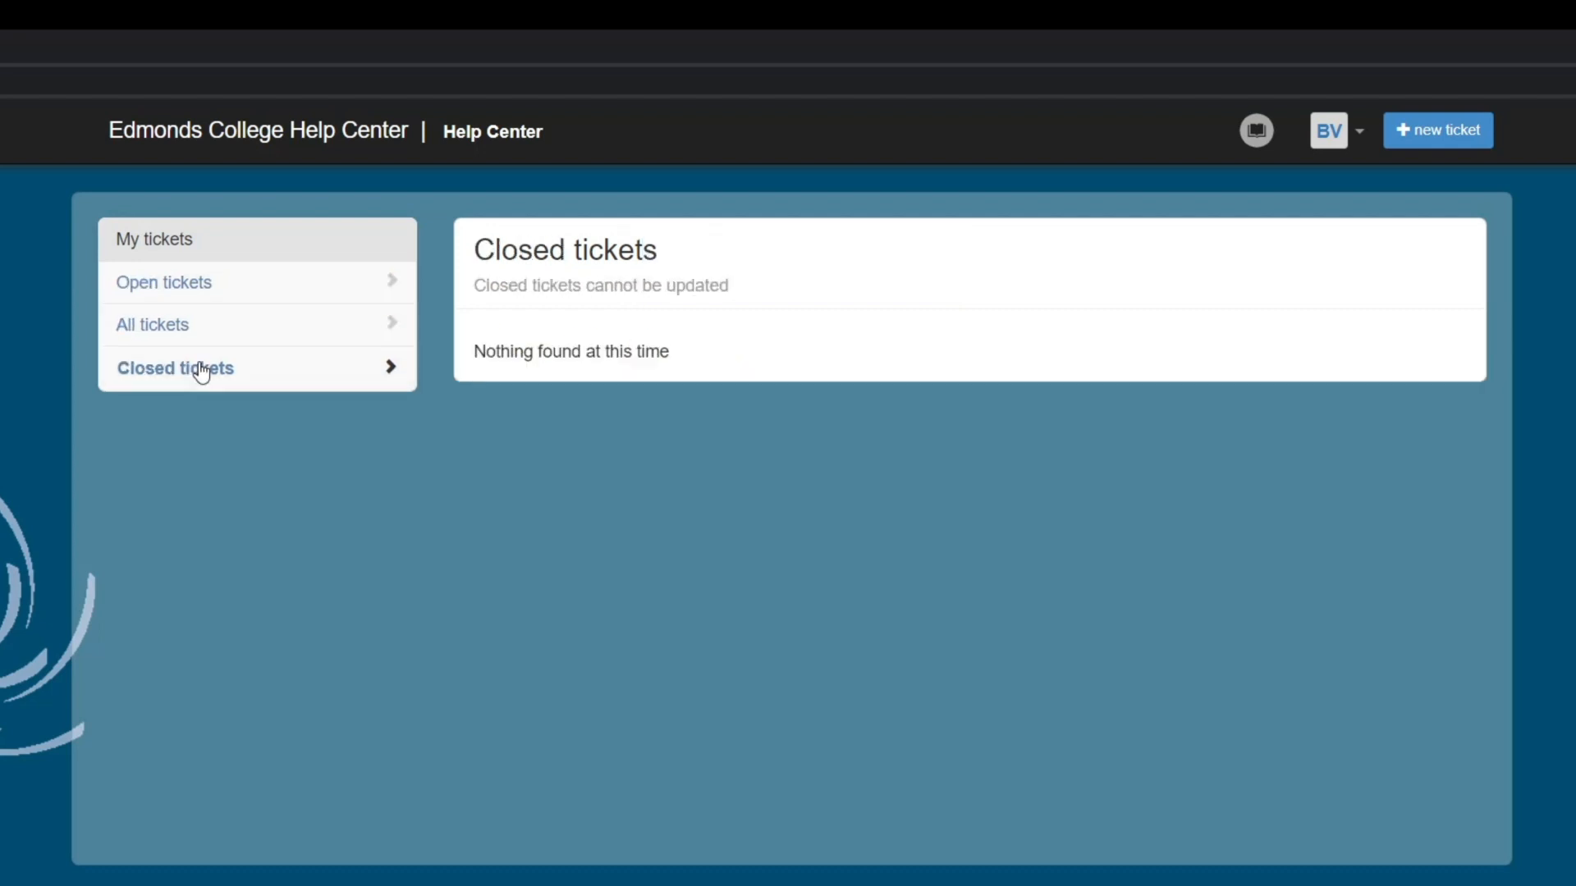